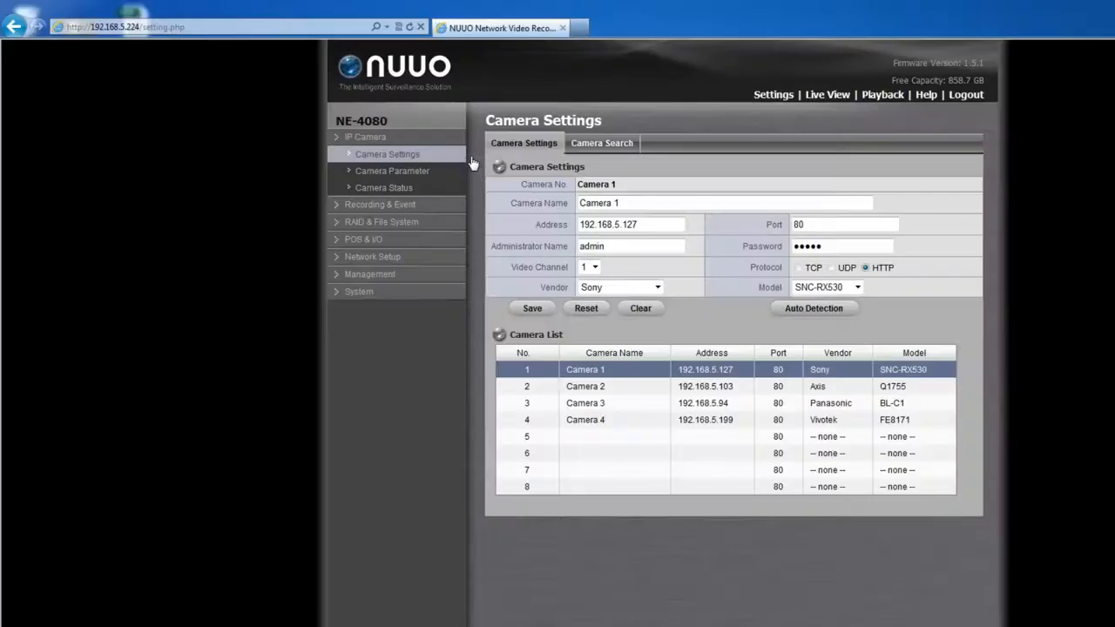
pyautogui.moveTo(460, 166)
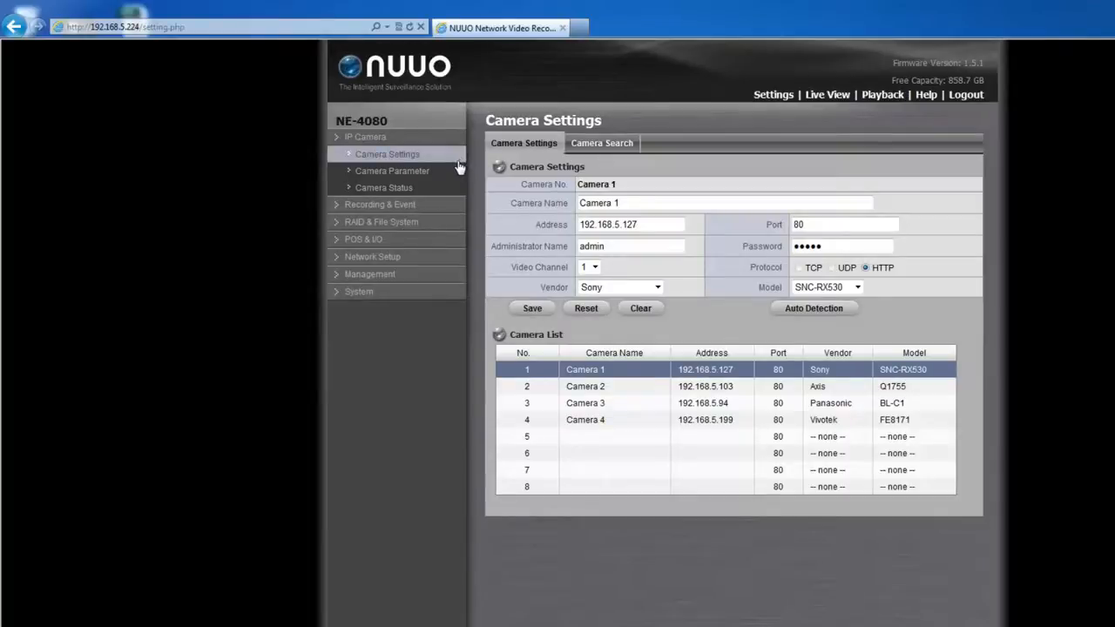
pyautogui.moveTo(448, 177)
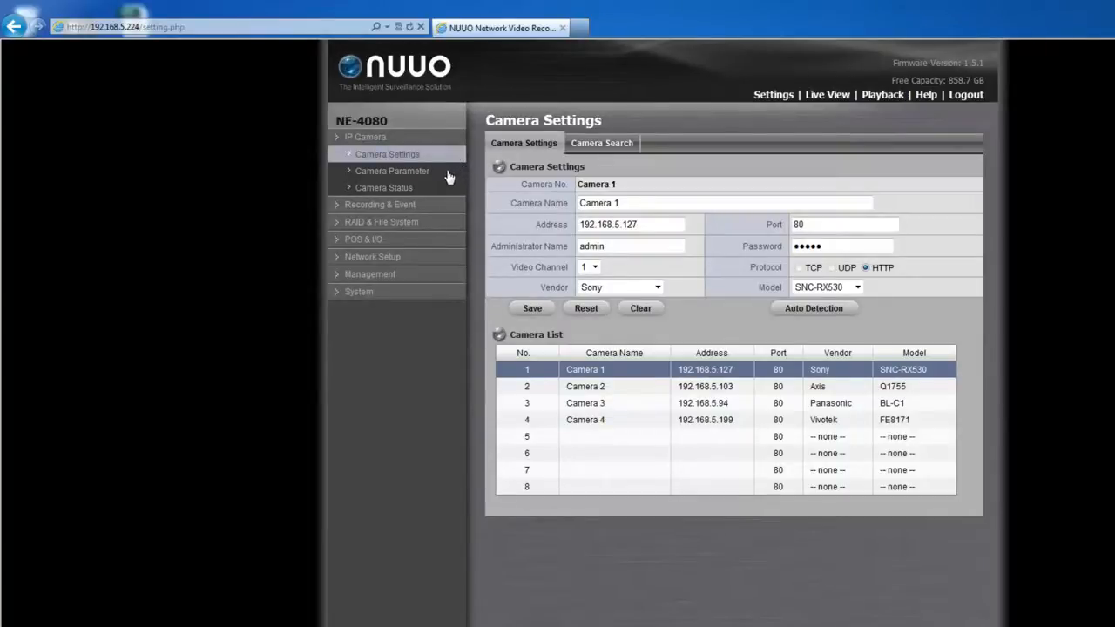
pyautogui.moveTo(440, 189)
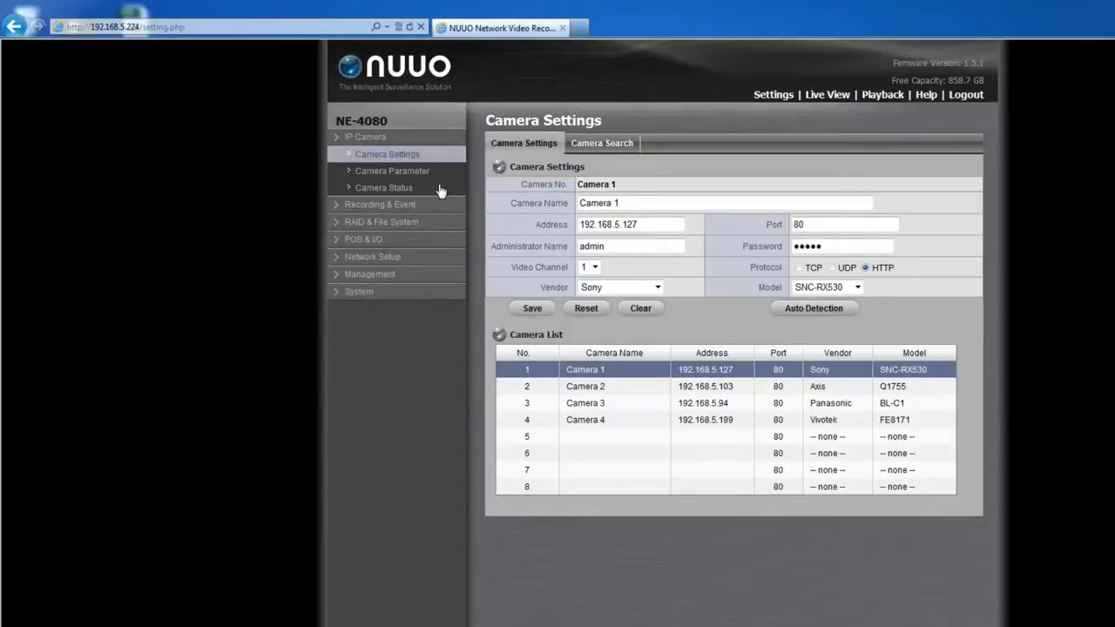
pyautogui.moveTo(436, 209)
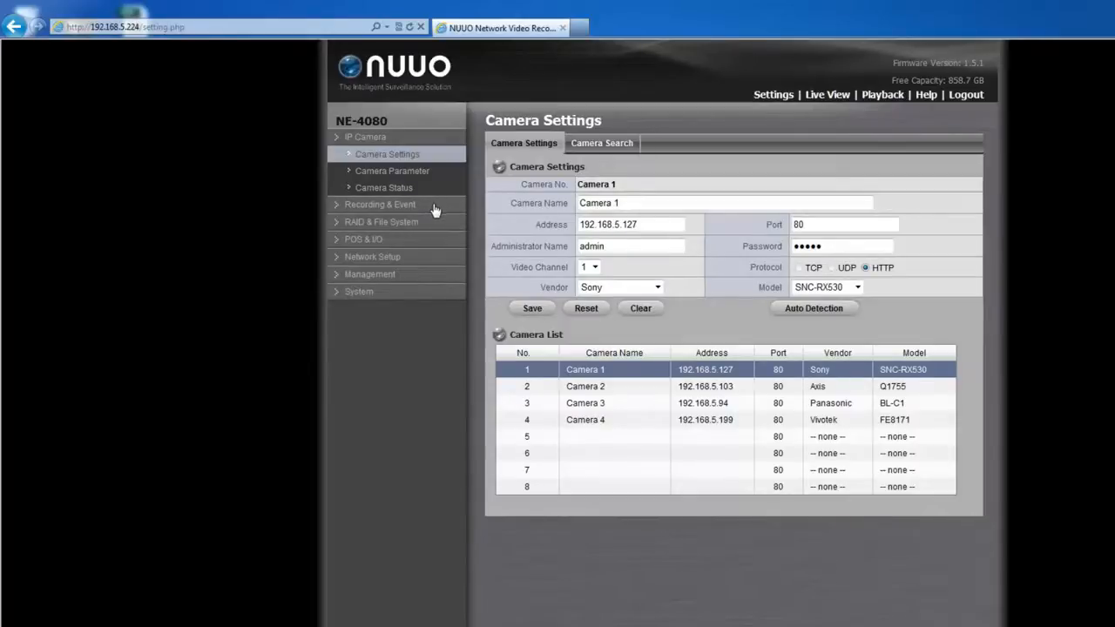
pyautogui.moveTo(430, 234)
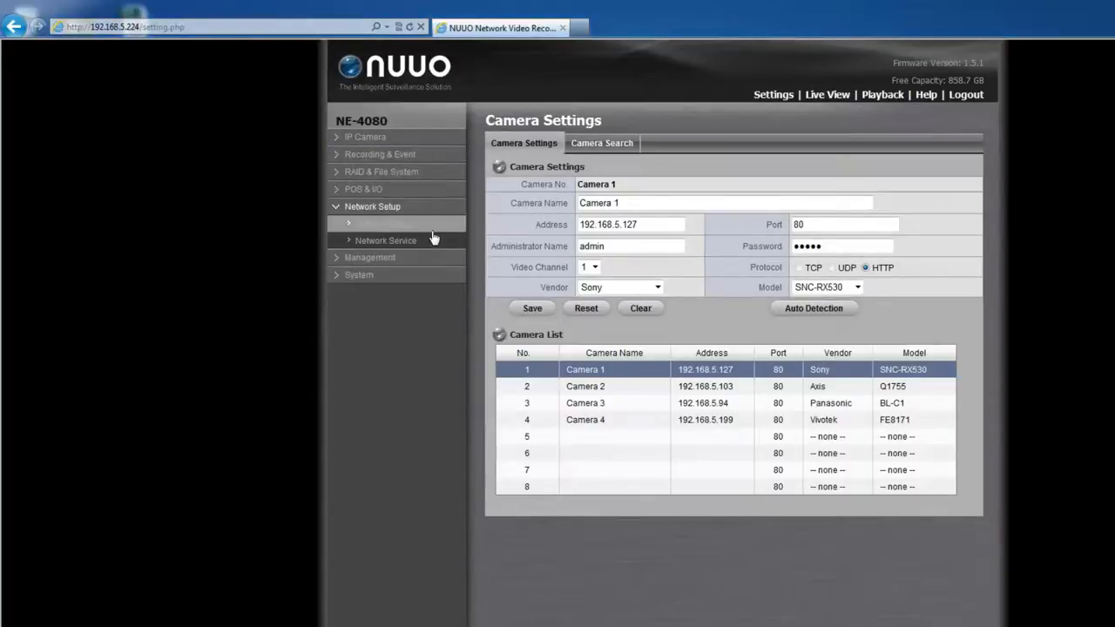
# - Open the editable Network Setup settings and keep Ethernet Adapter 1 on a fixed IP address
pyautogui.click(383, 223)
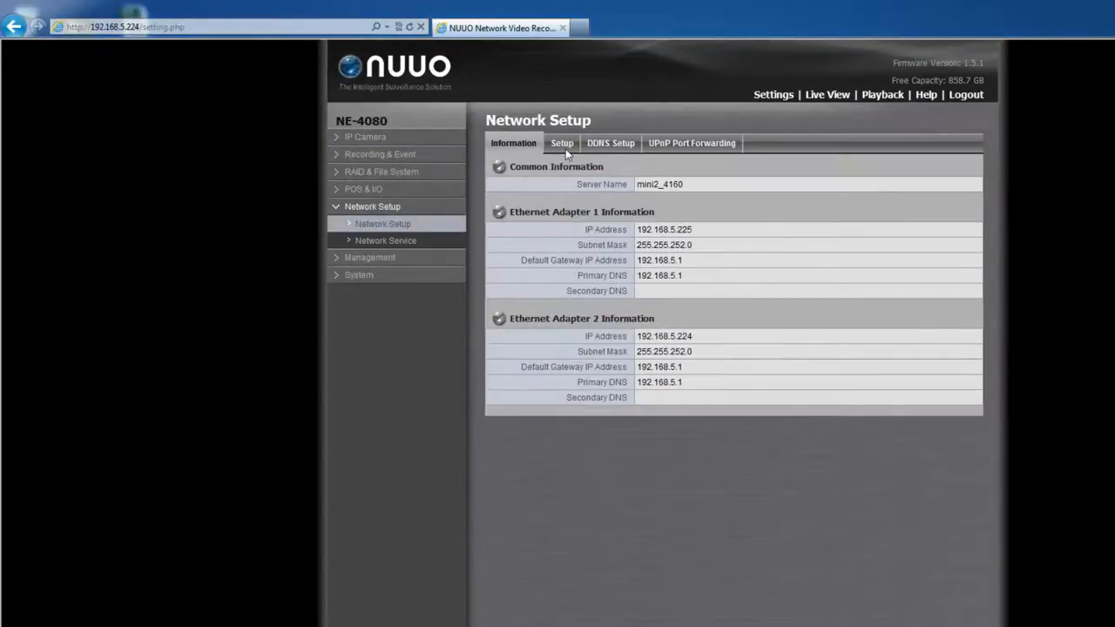
pyautogui.click(562, 142)
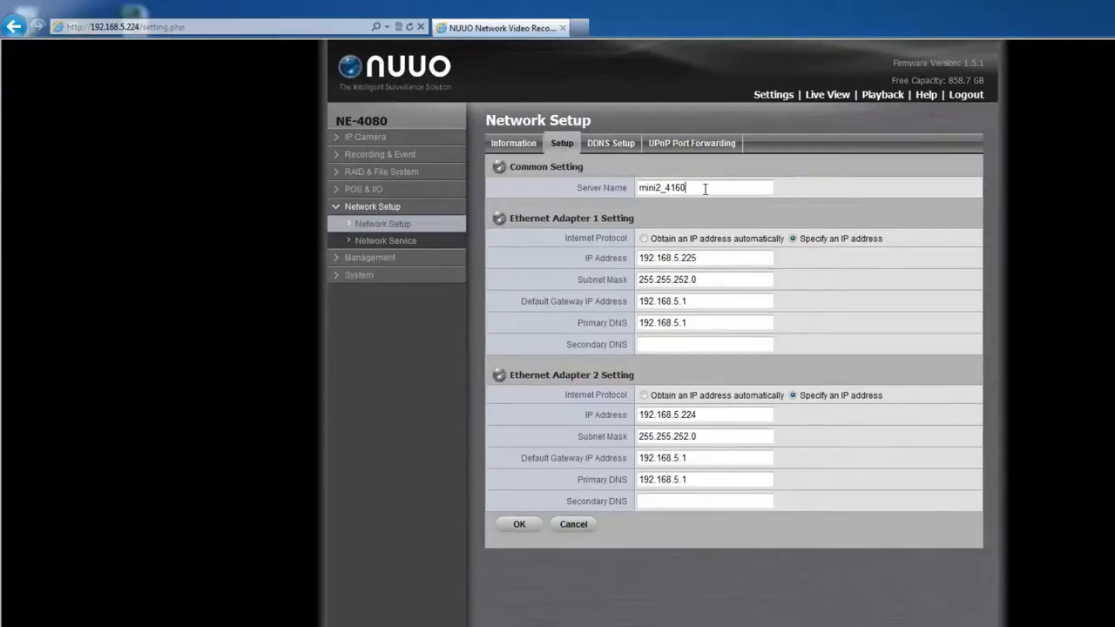
pyautogui.moveTo(624, 248)
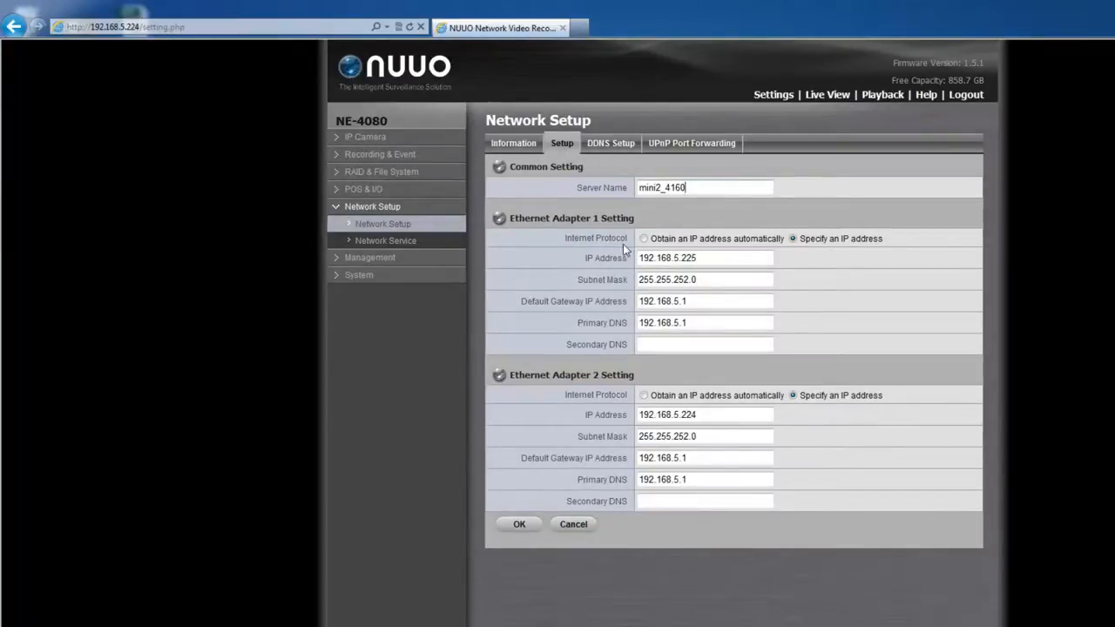
pyautogui.click(644, 237)
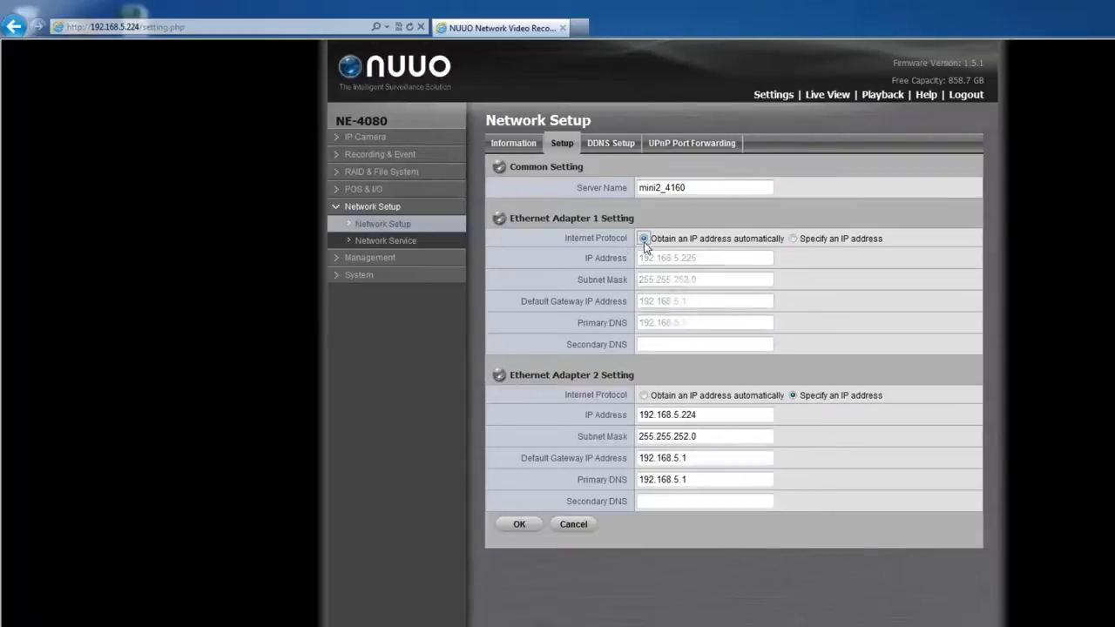
pyautogui.moveTo(793, 245)
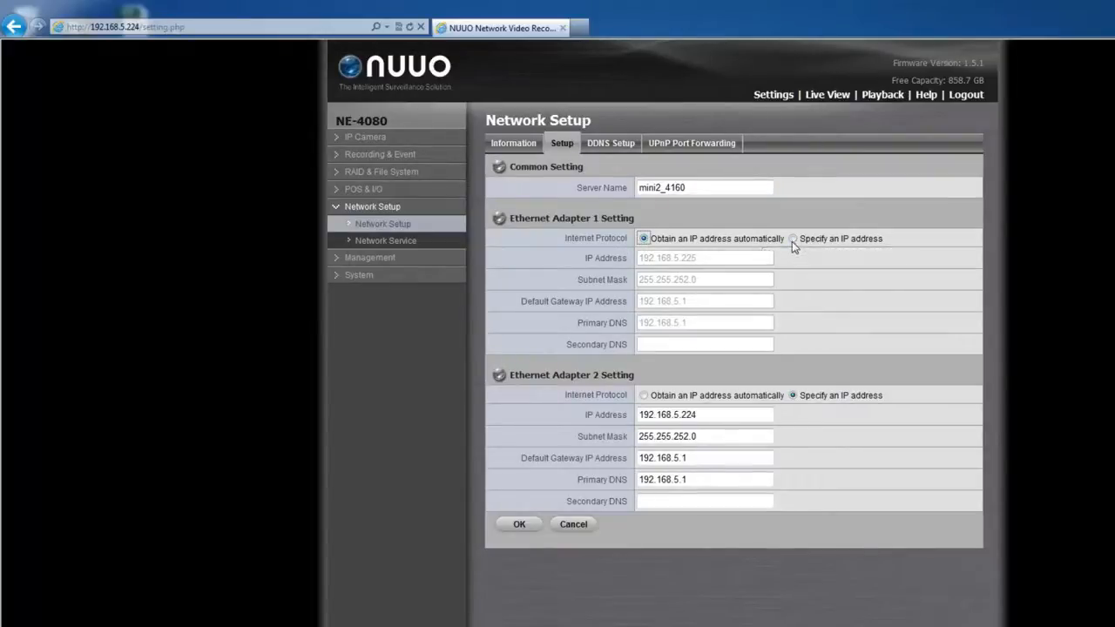
pyautogui.click(793, 238)
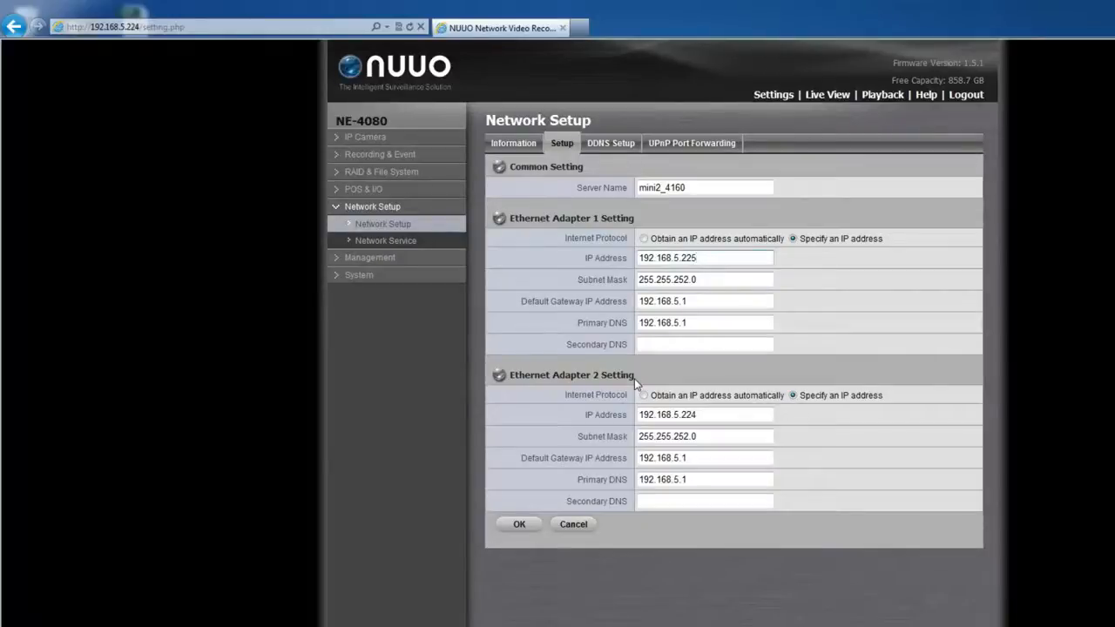
pyautogui.click(704, 257)
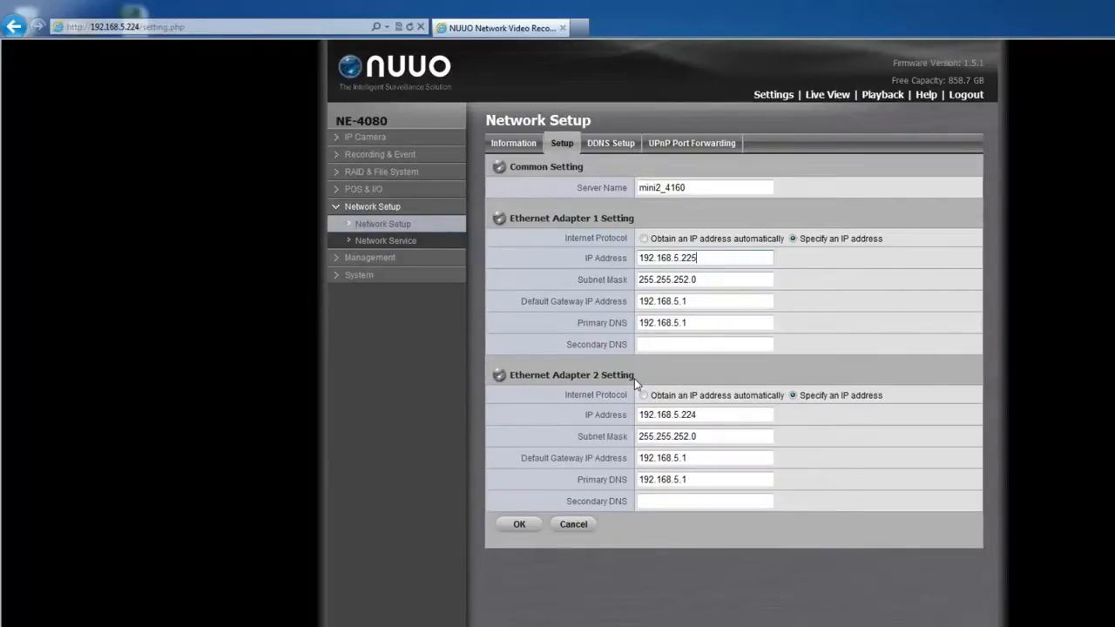
pyautogui.click(609, 143)
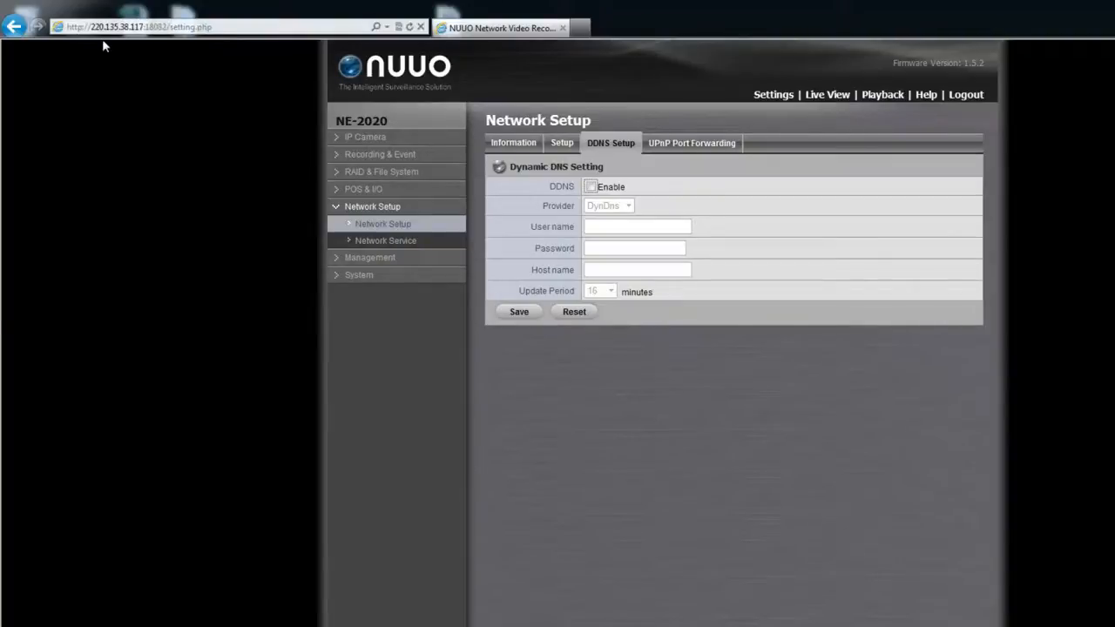
pyautogui.moveTo(235, 41)
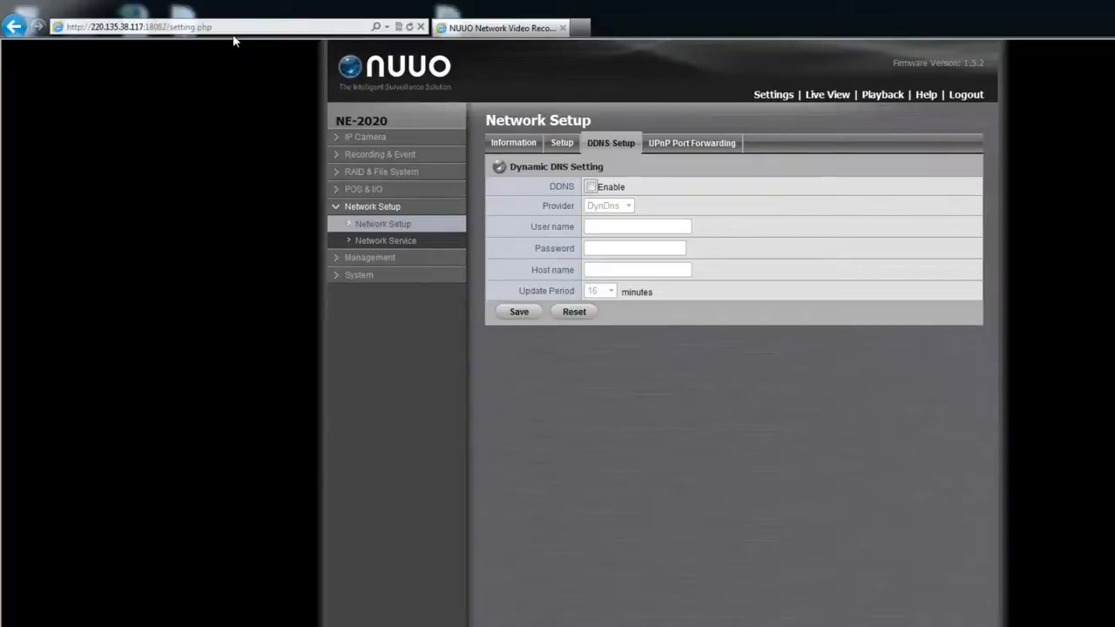
pyautogui.moveTo(610, 160)
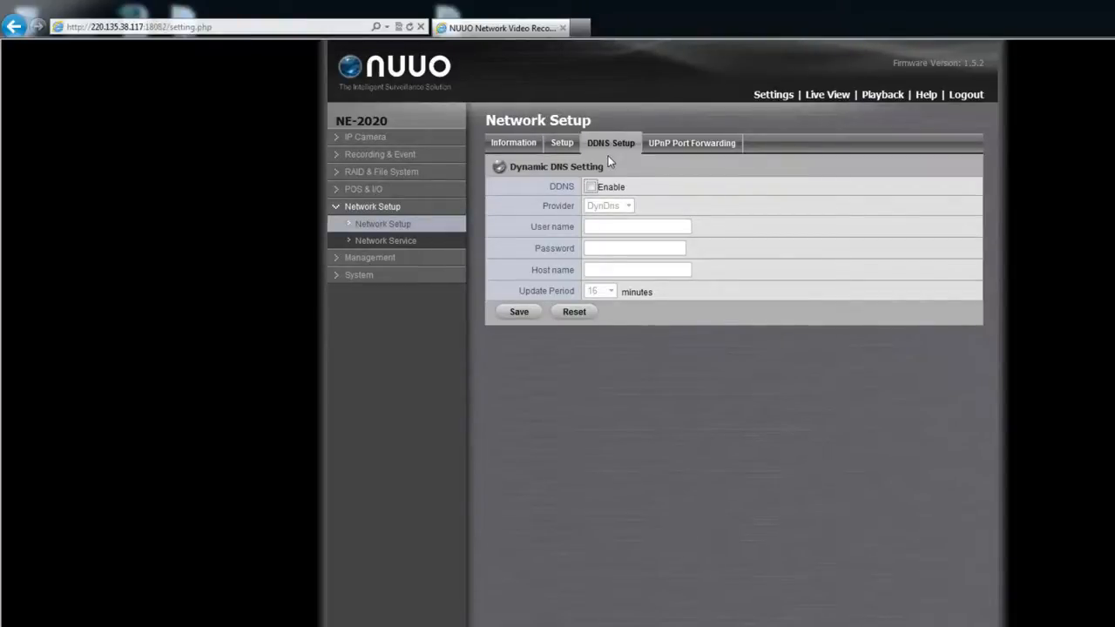
# - Enable DDNS on the DDNS Setup tab and view the providers DynDns and DtDNS
pyautogui.click(590, 186)
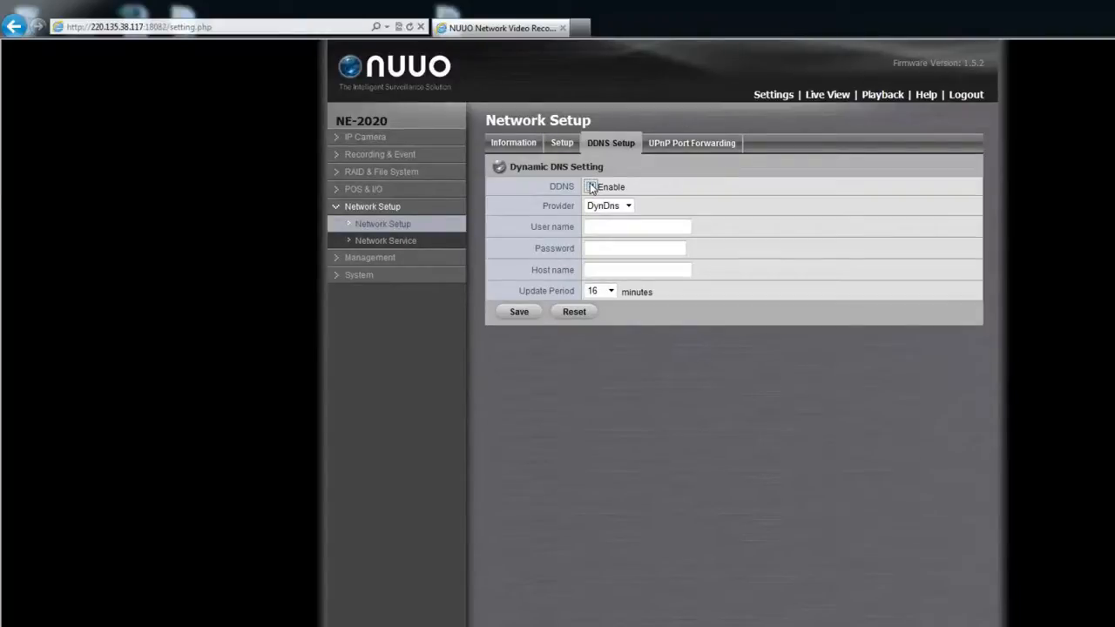
pyautogui.click(590, 186)
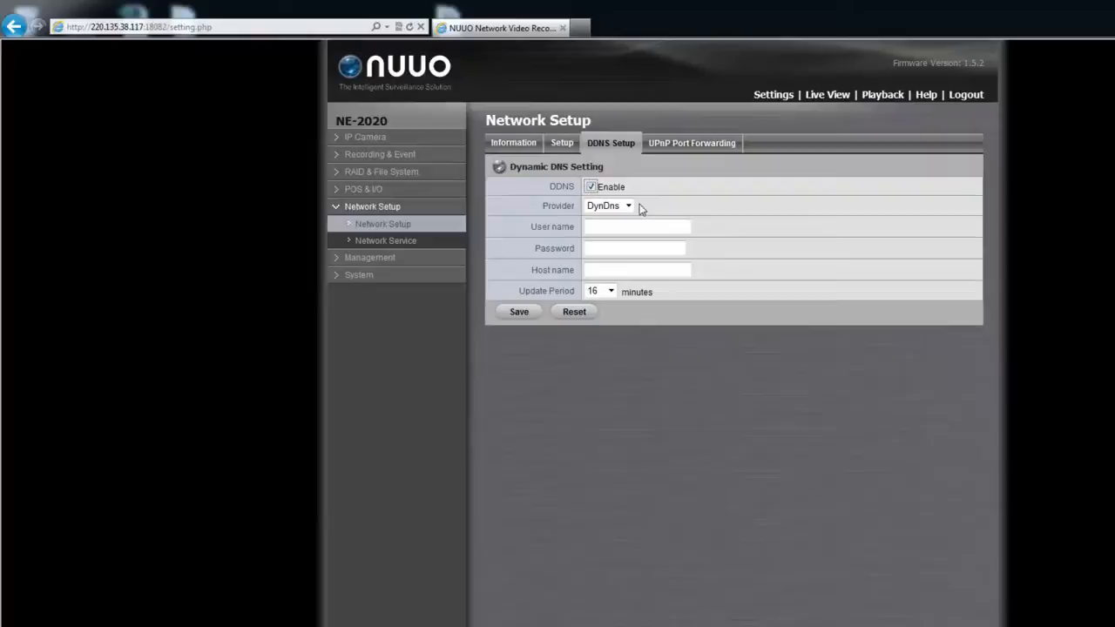
pyautogui.click(628, 206)
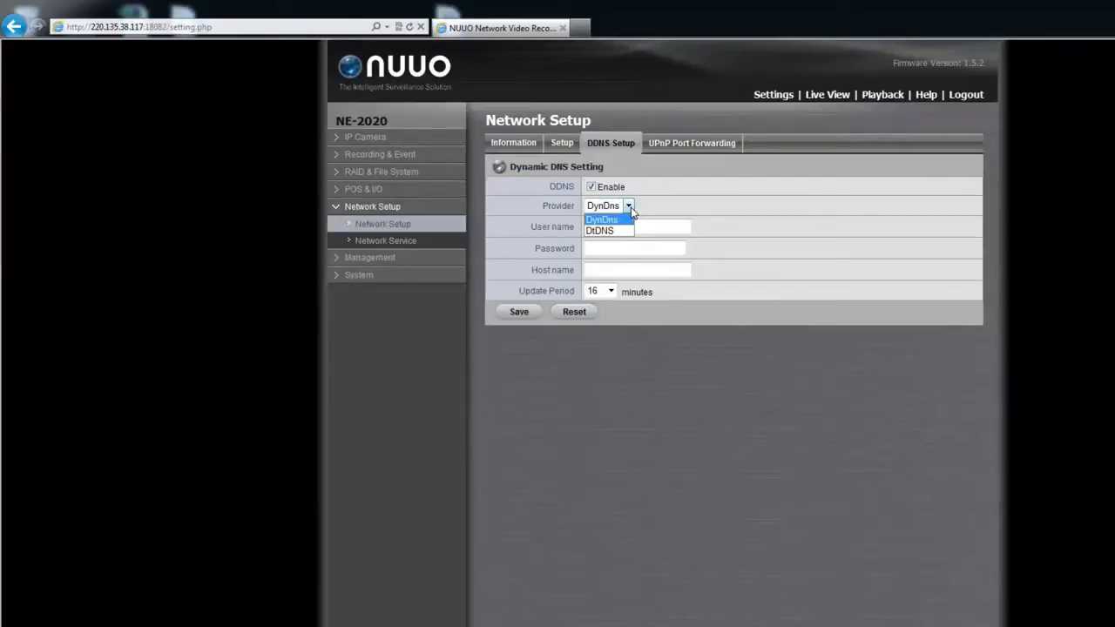
pyautogui.moveTo(600, 230)
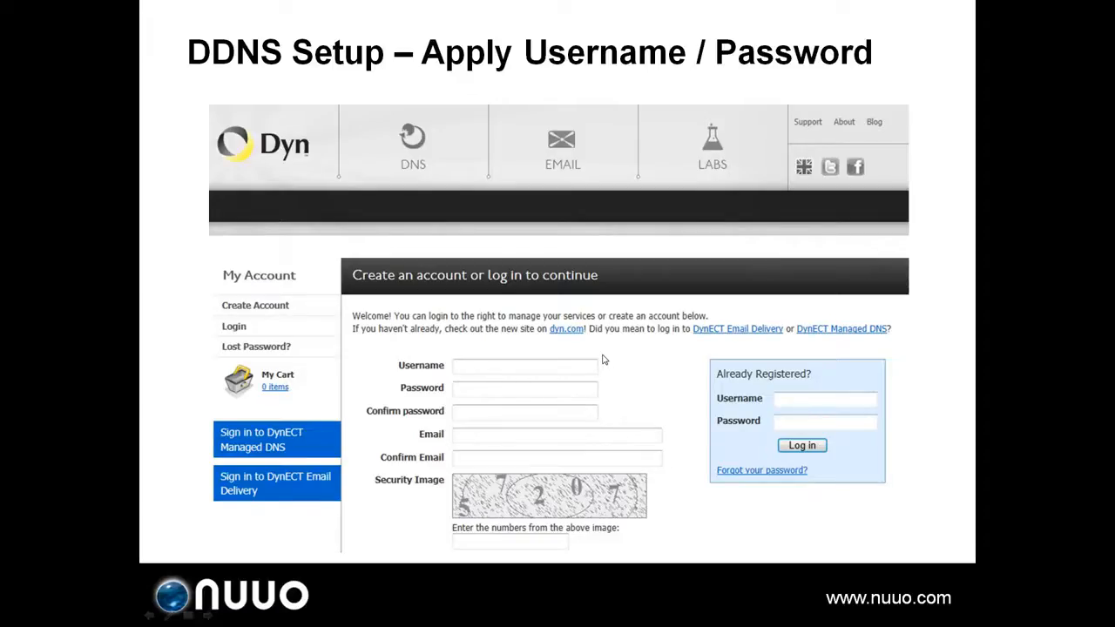
pyautogui.moveTo(597, 394)
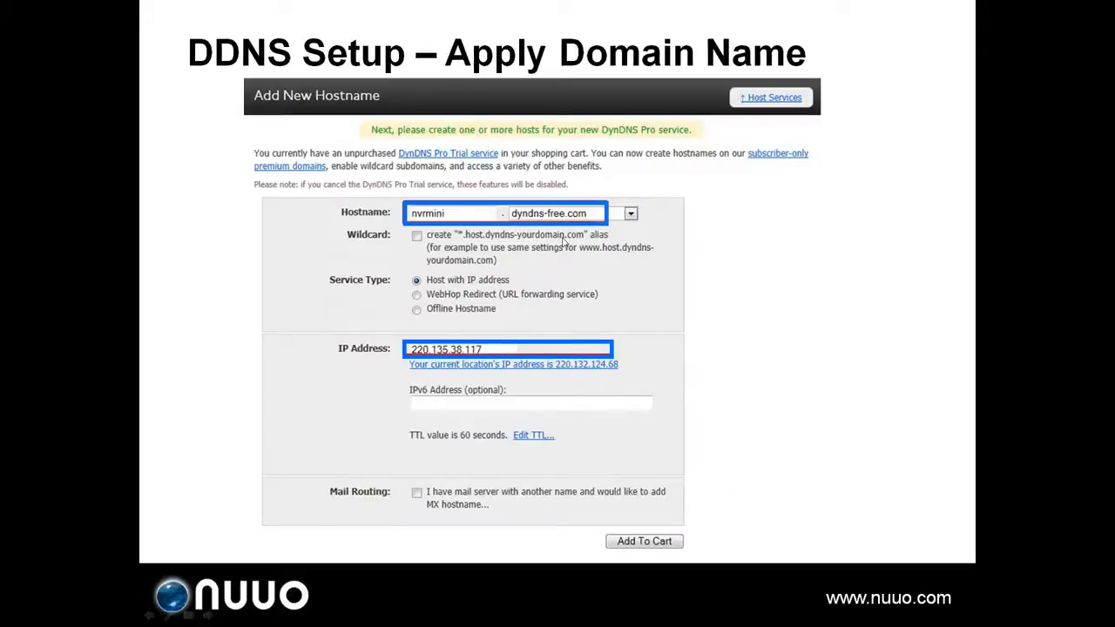
pyautogui.moveTo(509, 229)
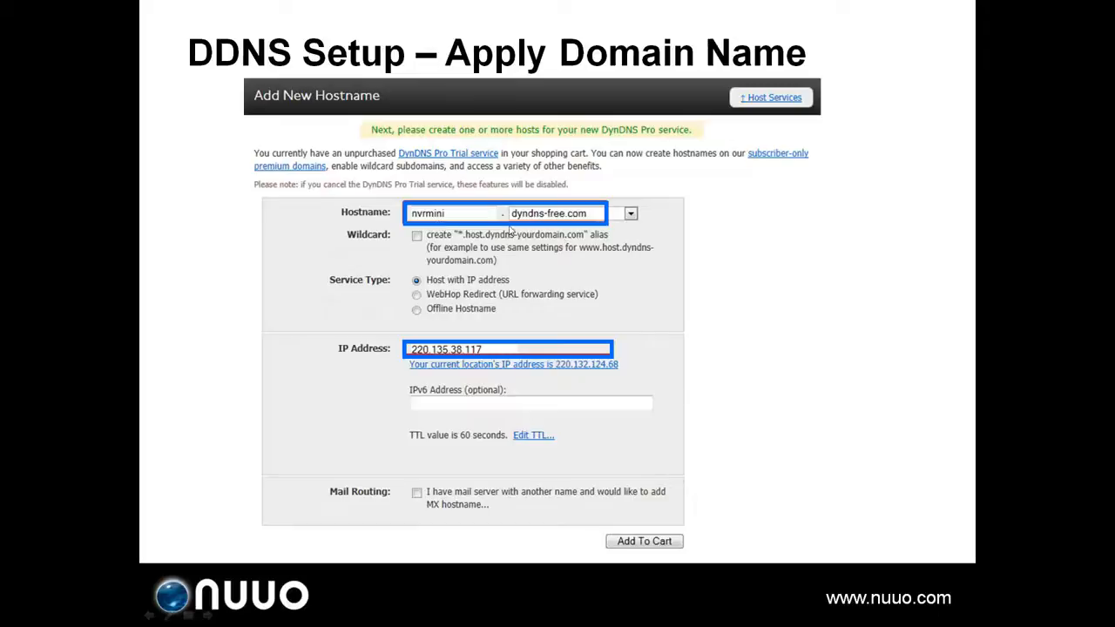
pyautogui.moveTo(547, 230)
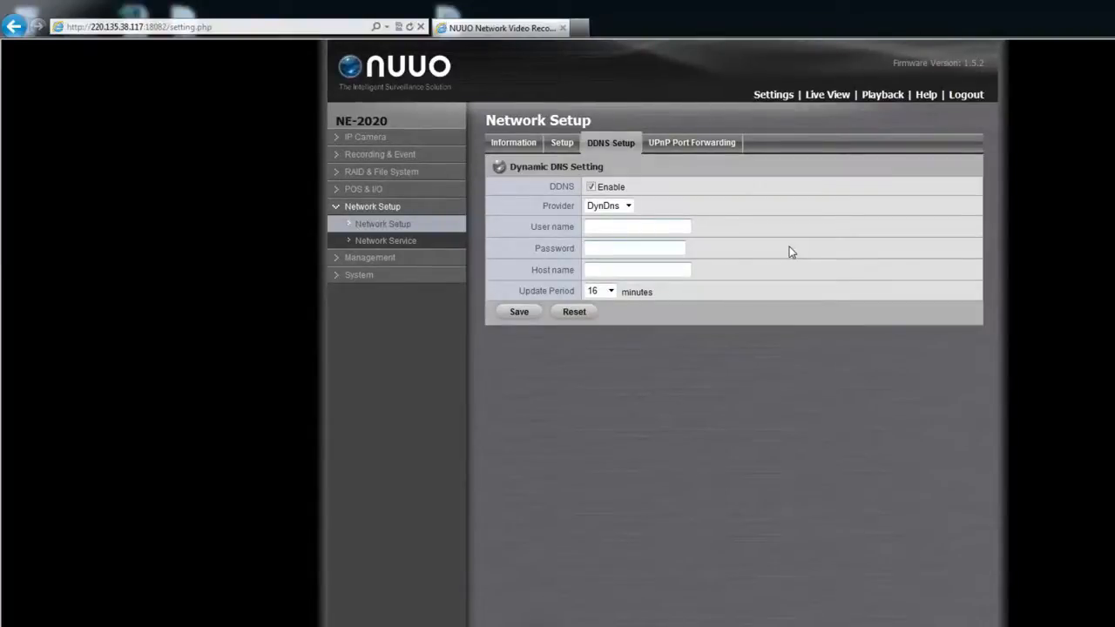
pyautogui.moveTo(660, 220)
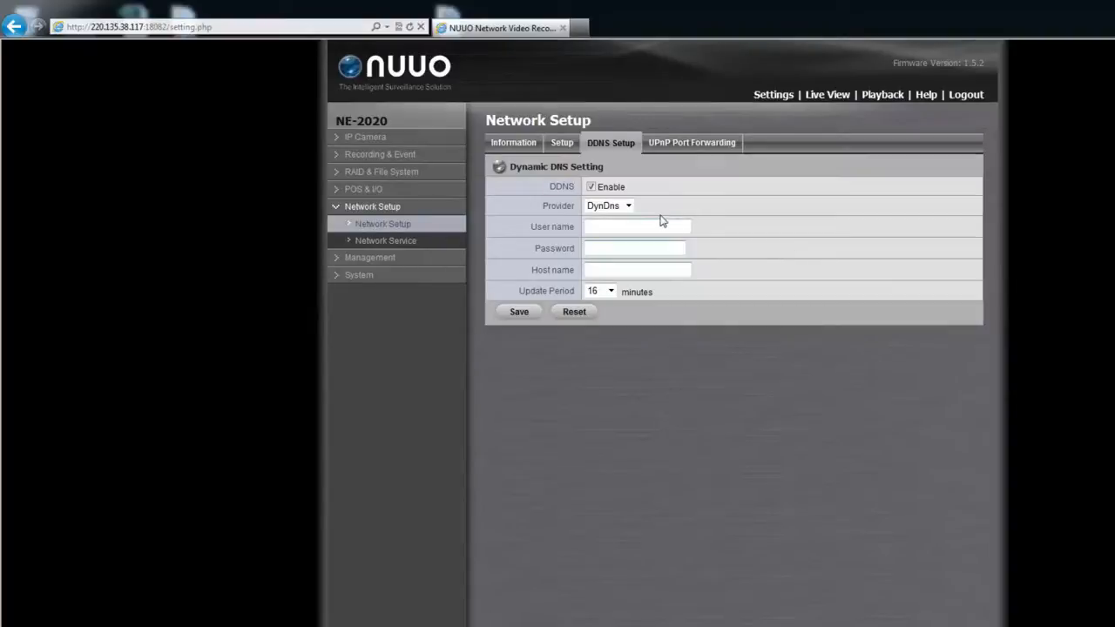
# - Save the DynDNS user name, password and host name nvrmini.dyndns-free.com, and acknowledge the success message
pyautogui.write('nuuodemot')
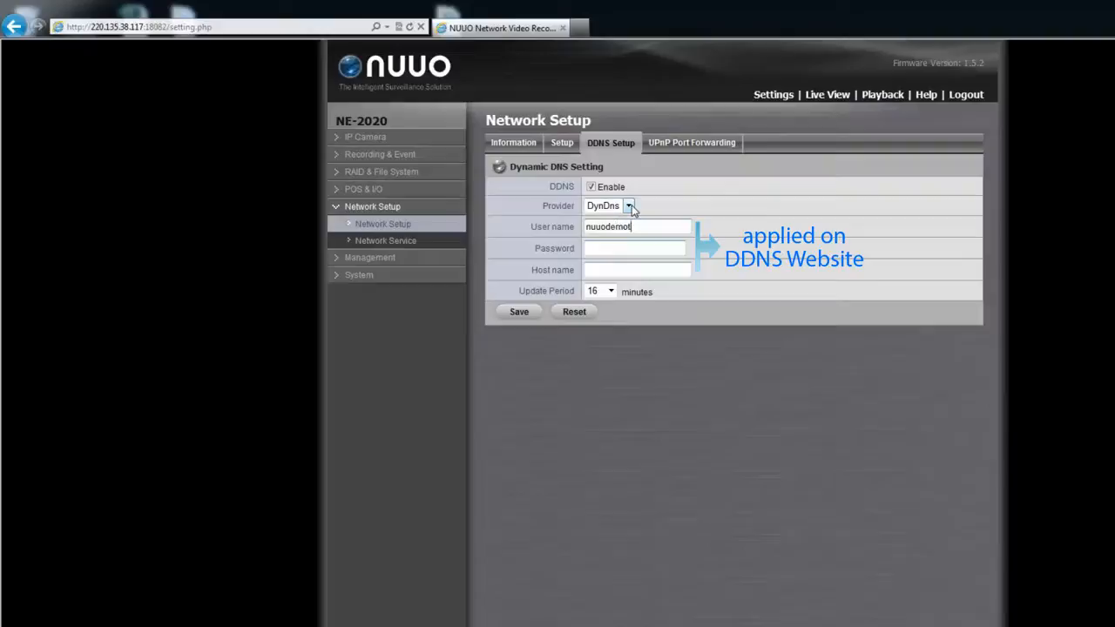
pyautogui.write('eam')
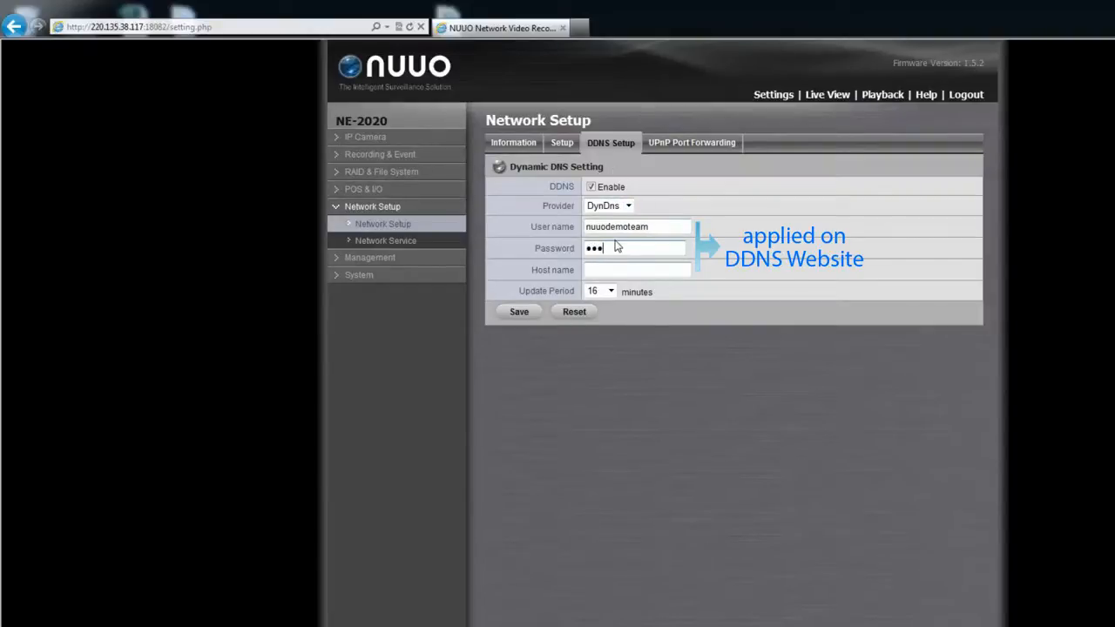
pyautogui.write('password')
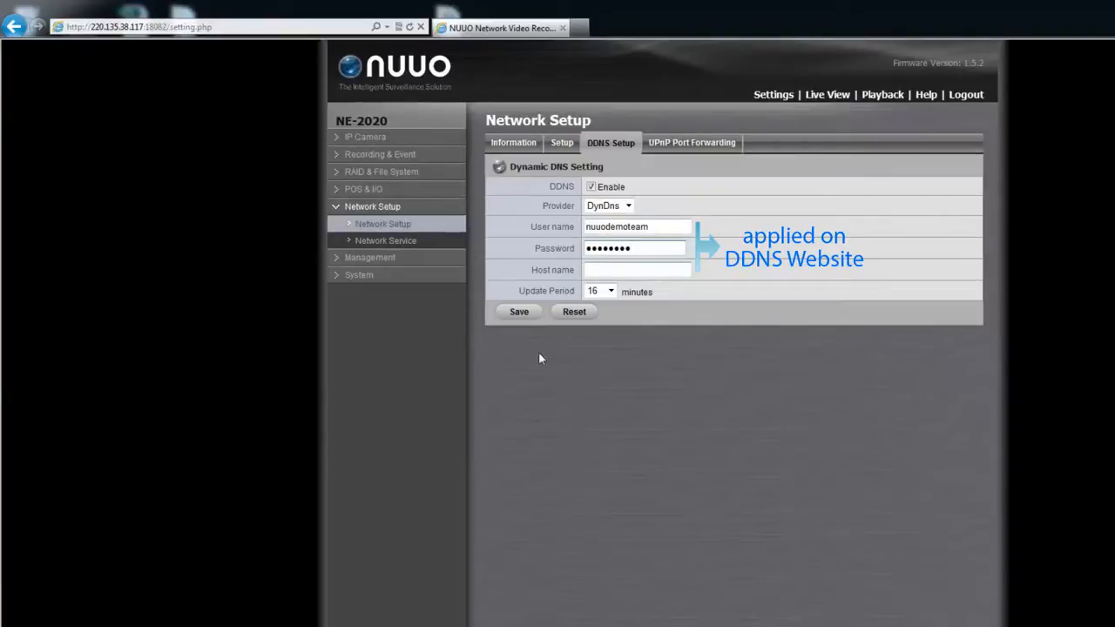
pyautogui.click(635, 270)
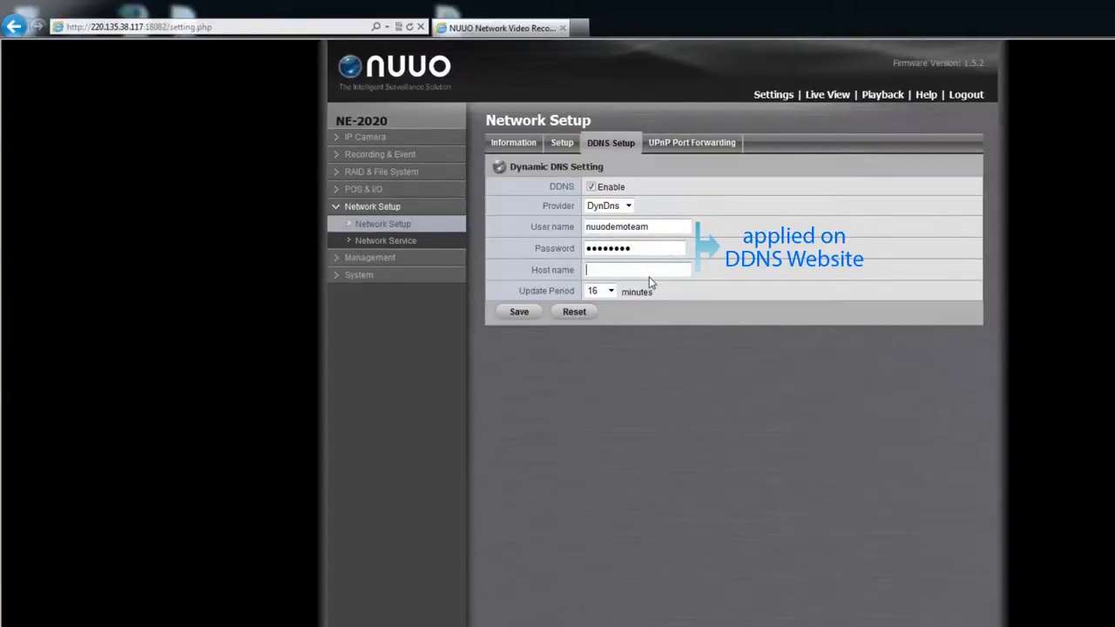
pyautogui.click(520, 312)
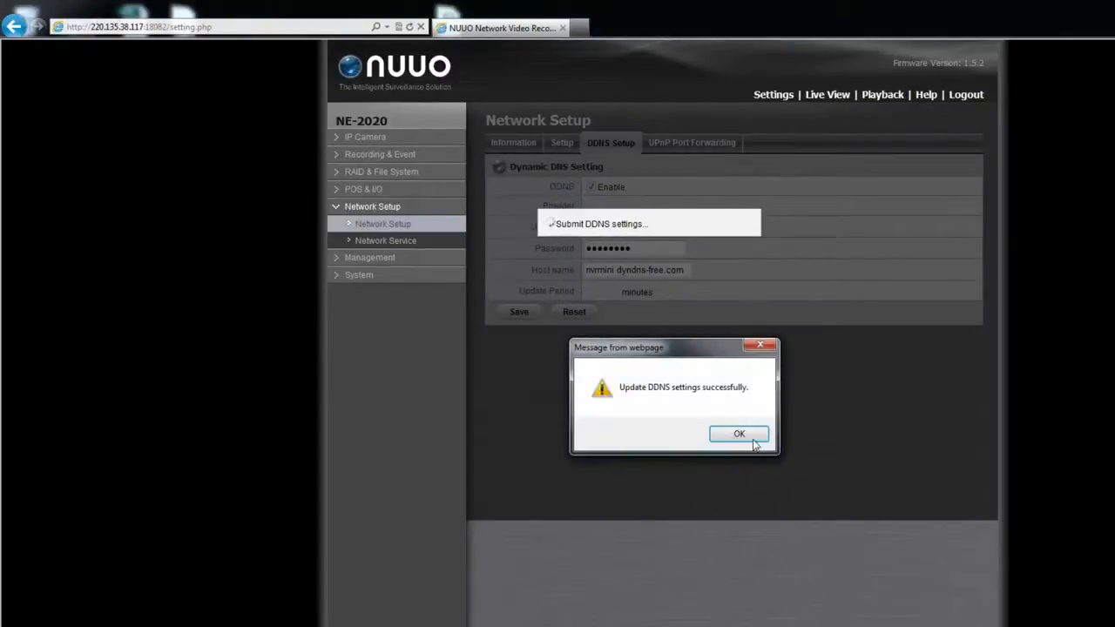
pyautogui.click(738, 434)
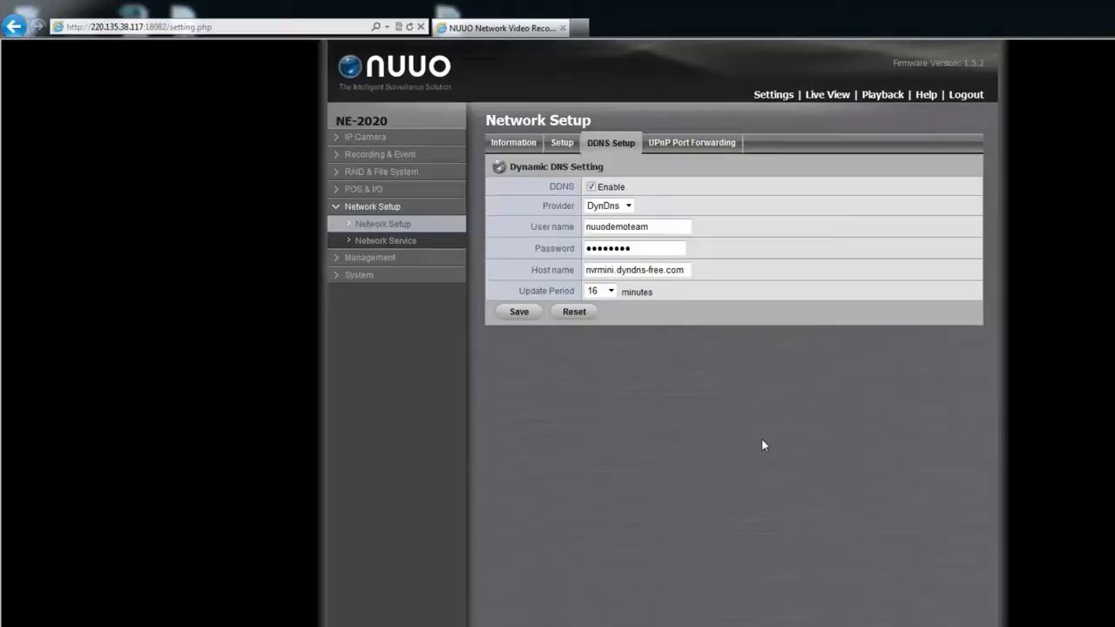
pyautogui.moveTo(755, 445)
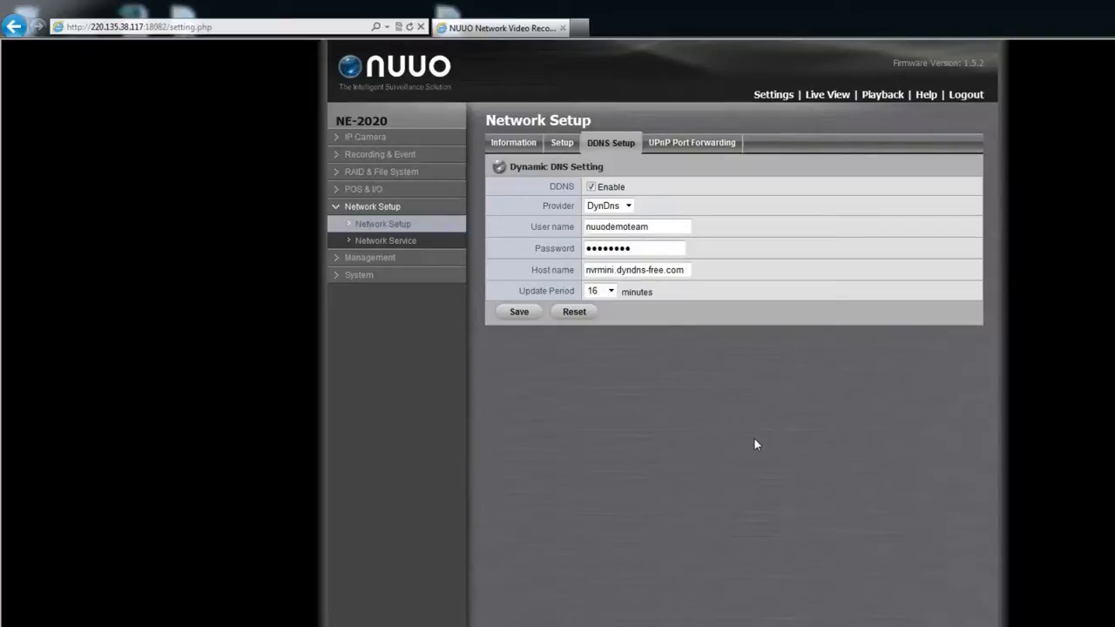
# - Load the recorder's login page in a new tab via nvrmini.dyndns-free.com
pyautogui.click(139, 27)
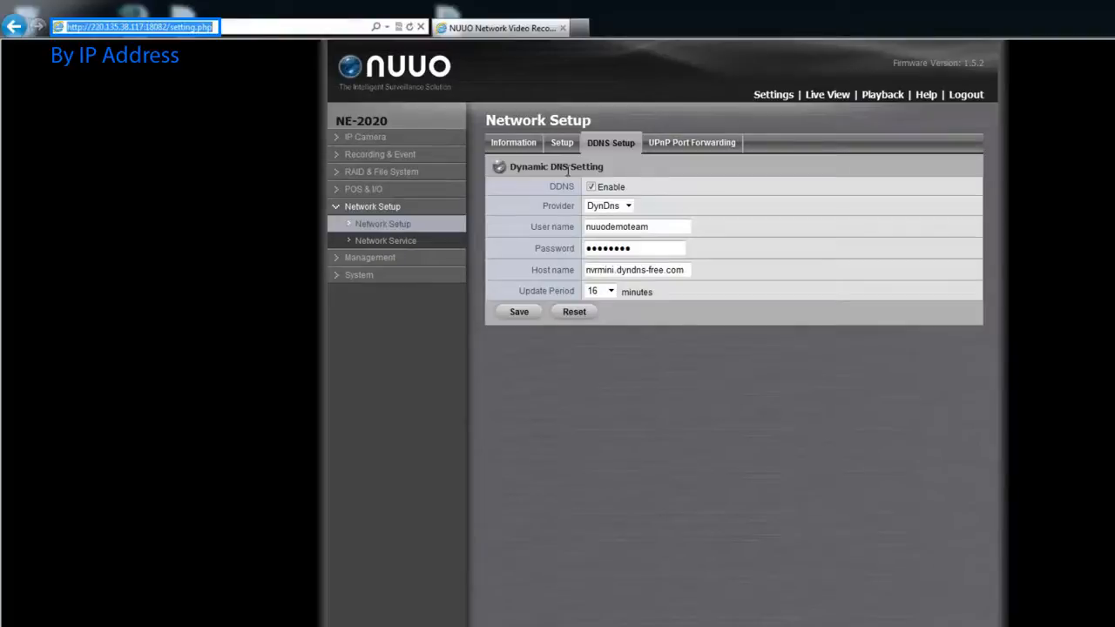
pyautogui.tripleClick(636, 269)
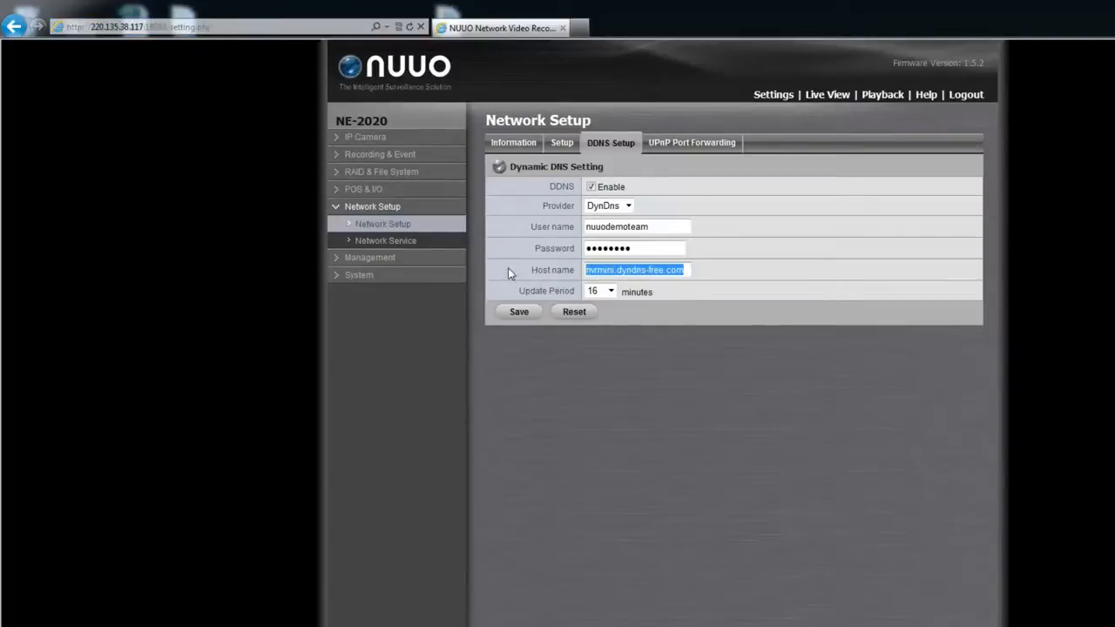
pyautogui.click(604, 28)
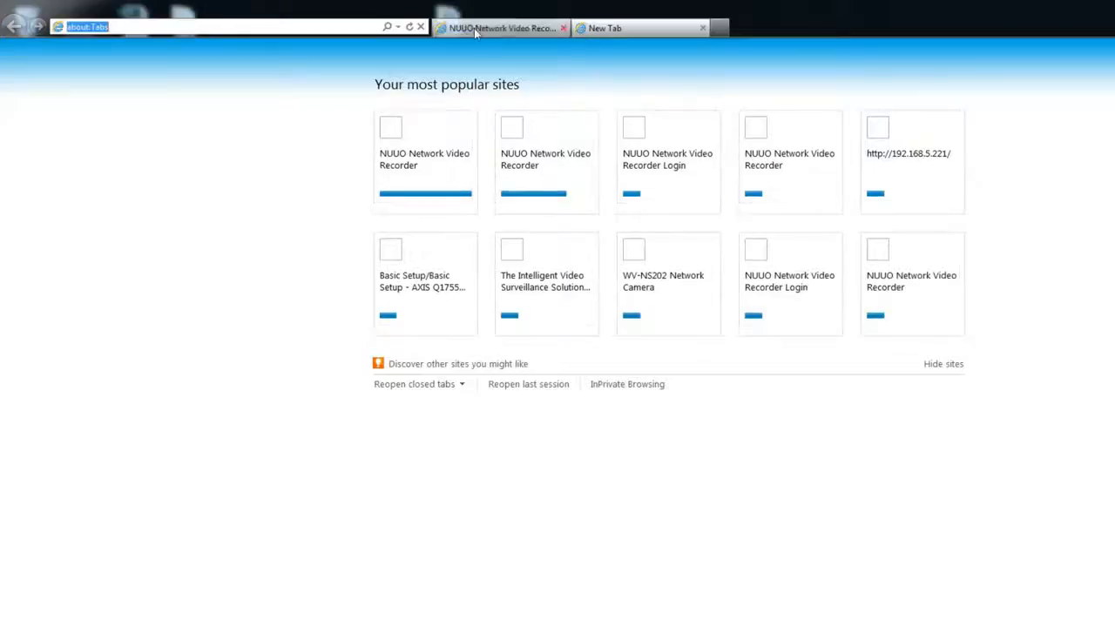
pyautogui.write('nvrmini.dyndns-free.com/')
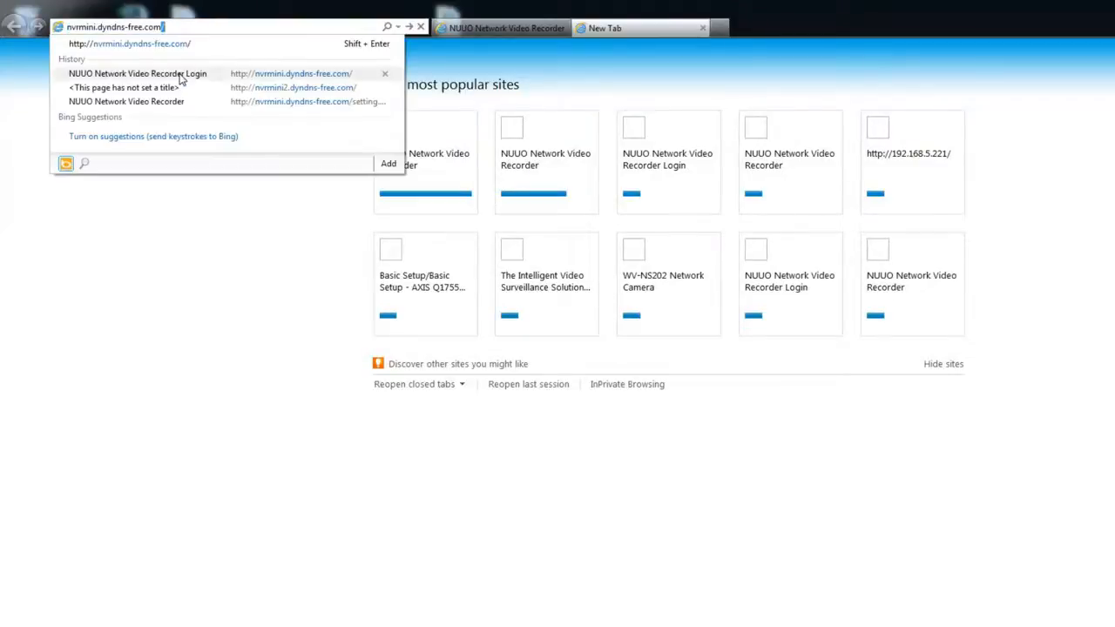
pyautogui.click(137, 73)
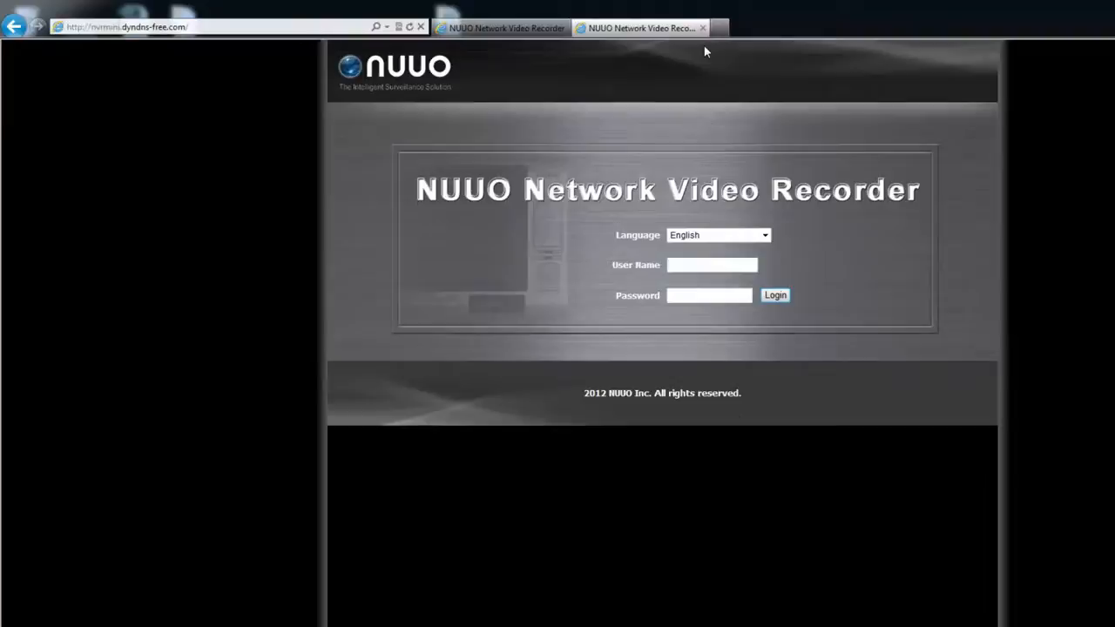
pyautogui.moveTo(706, 45)
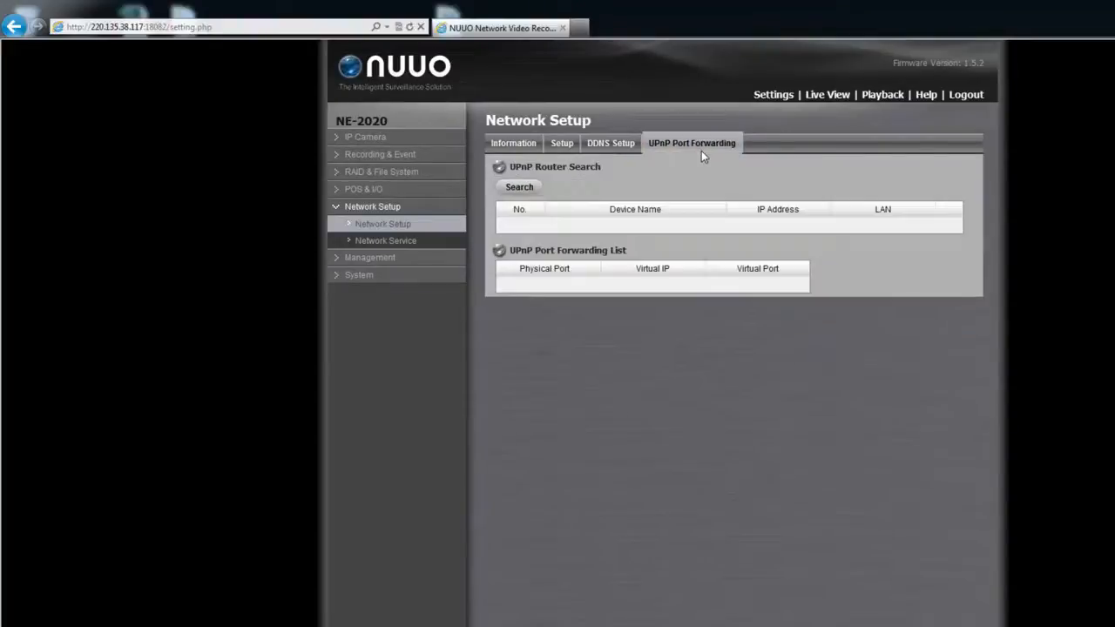
pyautogui.moveTo(843, 264)
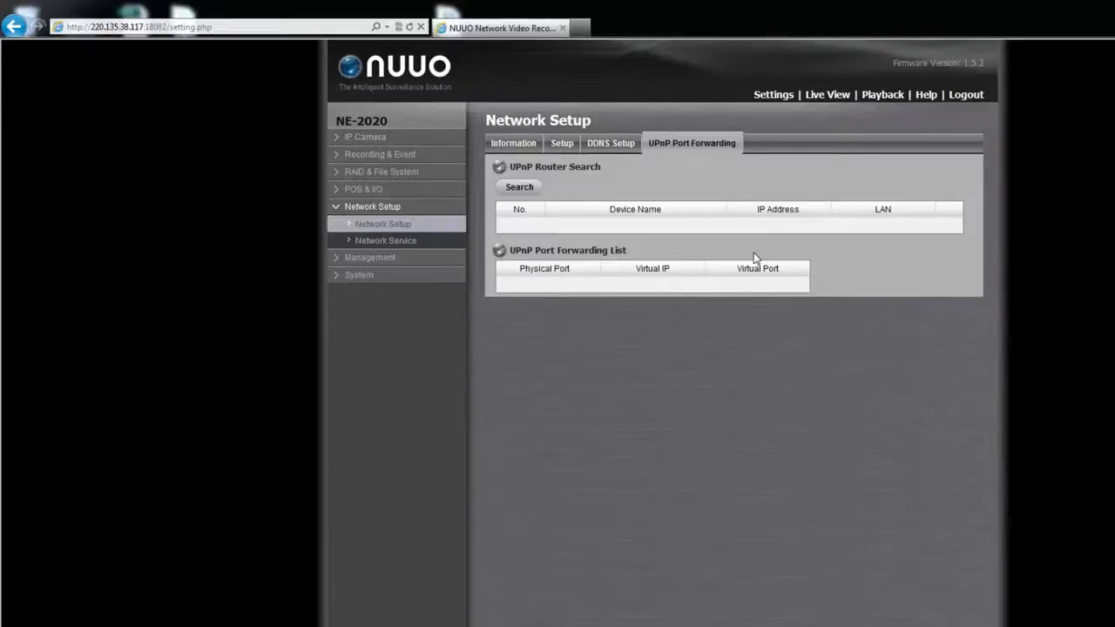
pyautogui.moveTo(636, 205)
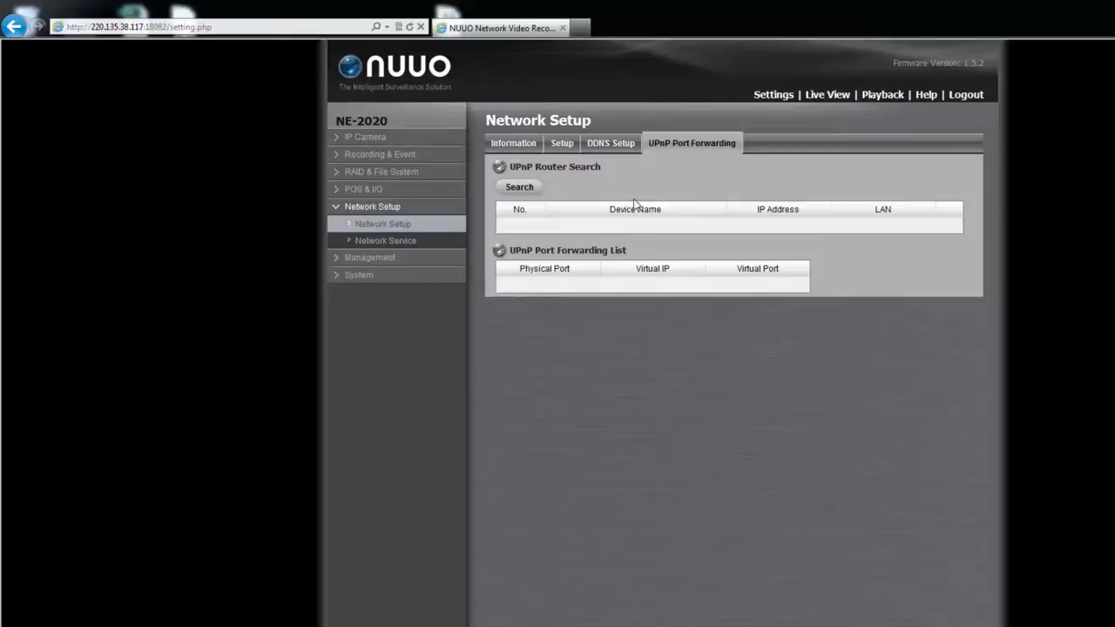
# - Add UPnP forwarding of ports 5150, 5160 and 5170 to 192.168.1.111 on the D-Link router
pyautogui.click(518, 186)
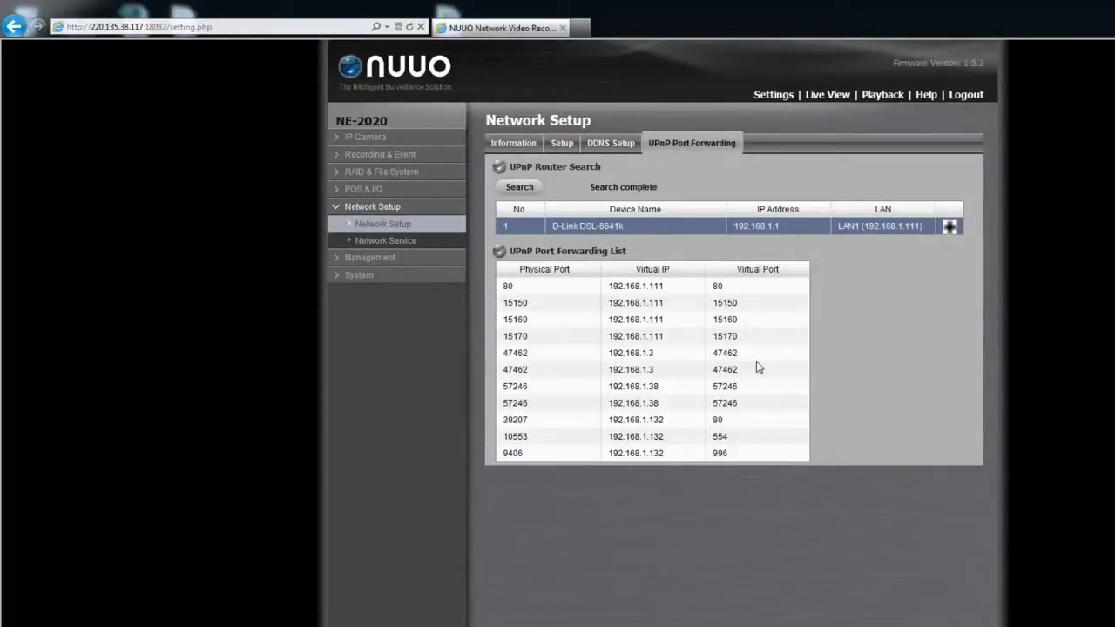
pyautogui.moveTo(745, 473)
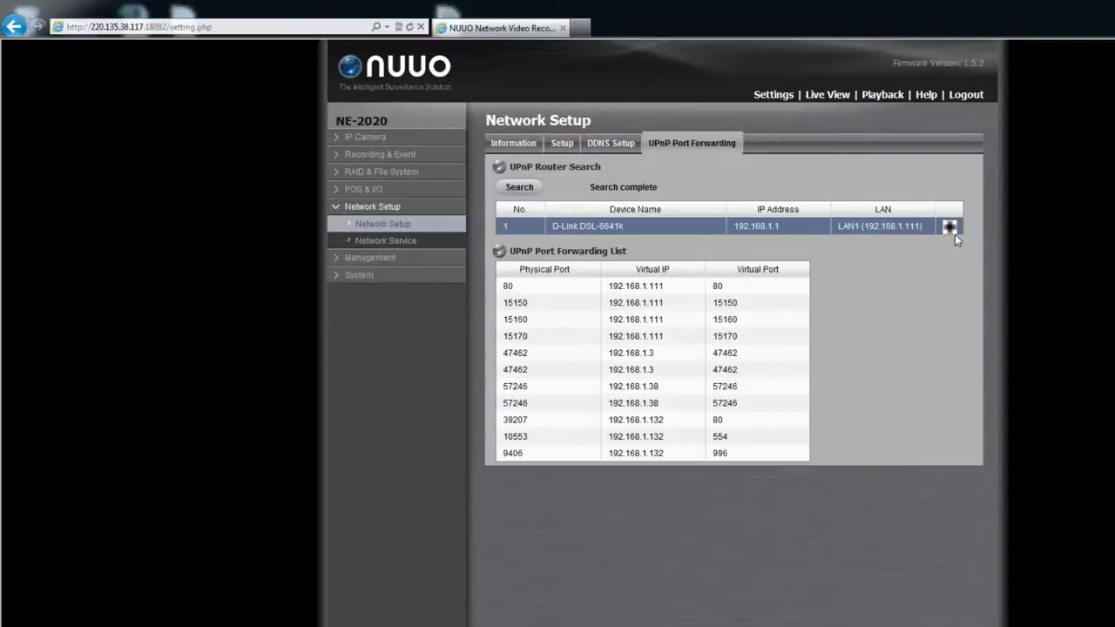
pyautogui.click(950, 227)
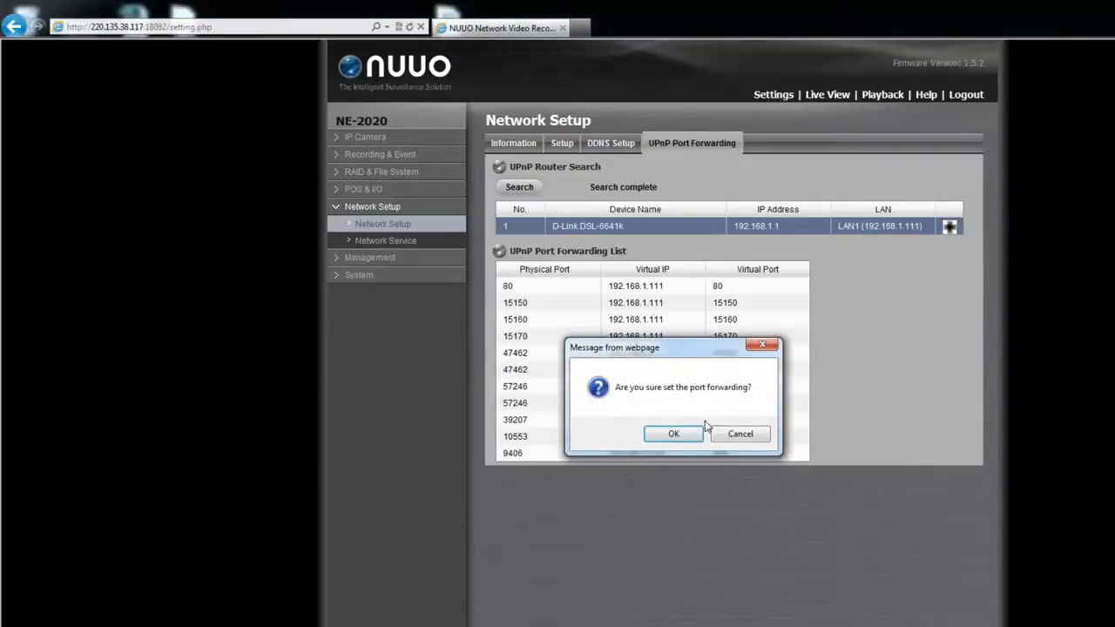
pyautogui.click(672, 434)
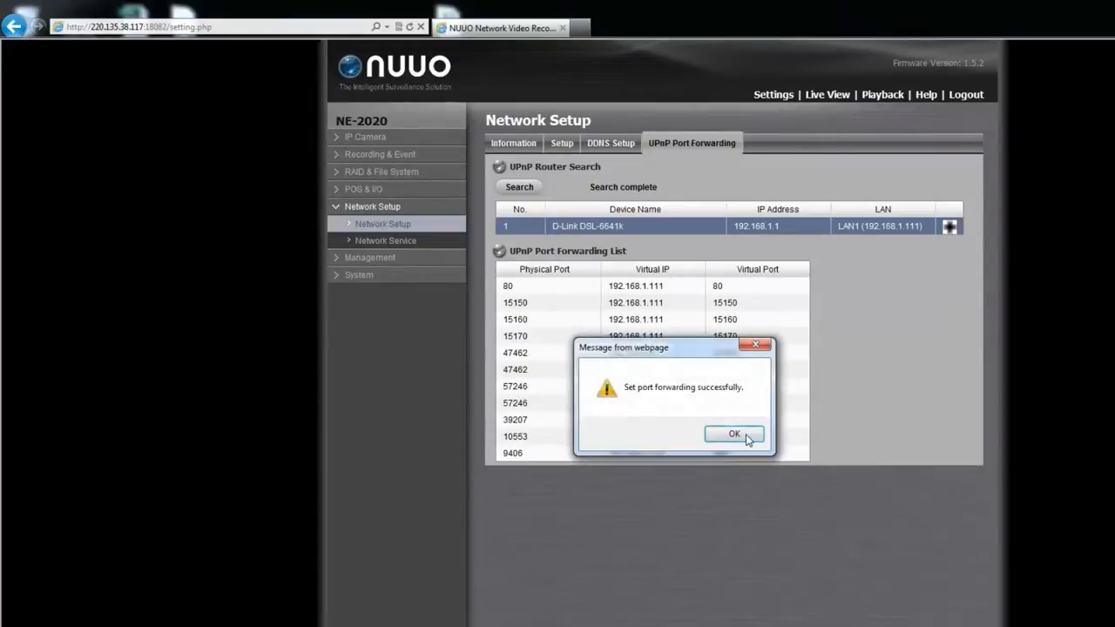
pyautogui.click(735, 435)
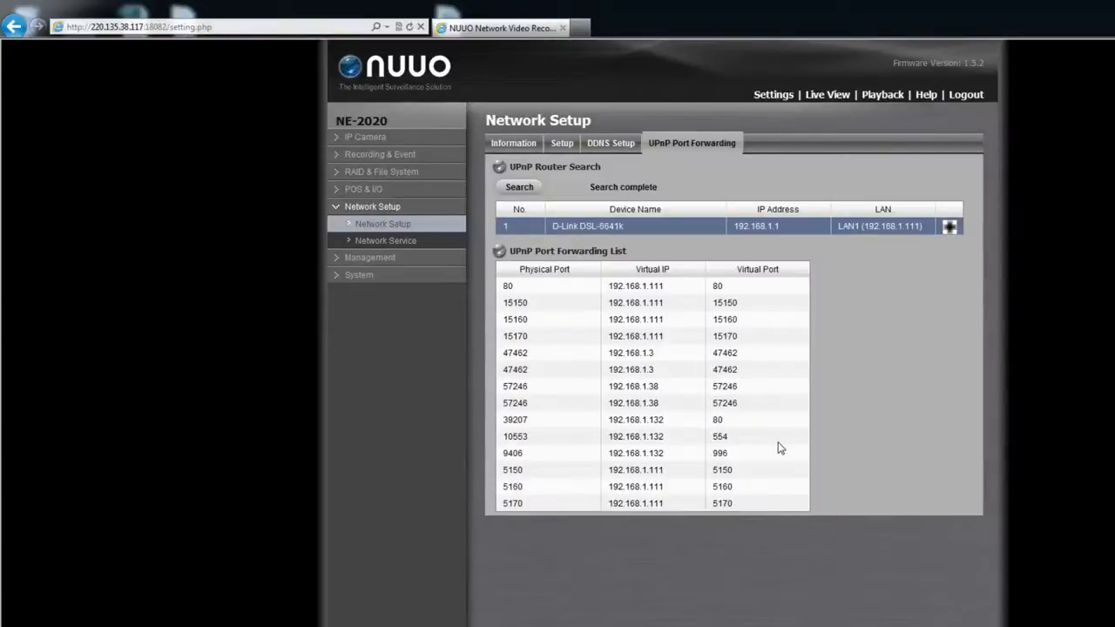
pyautogui.click(385, 240)
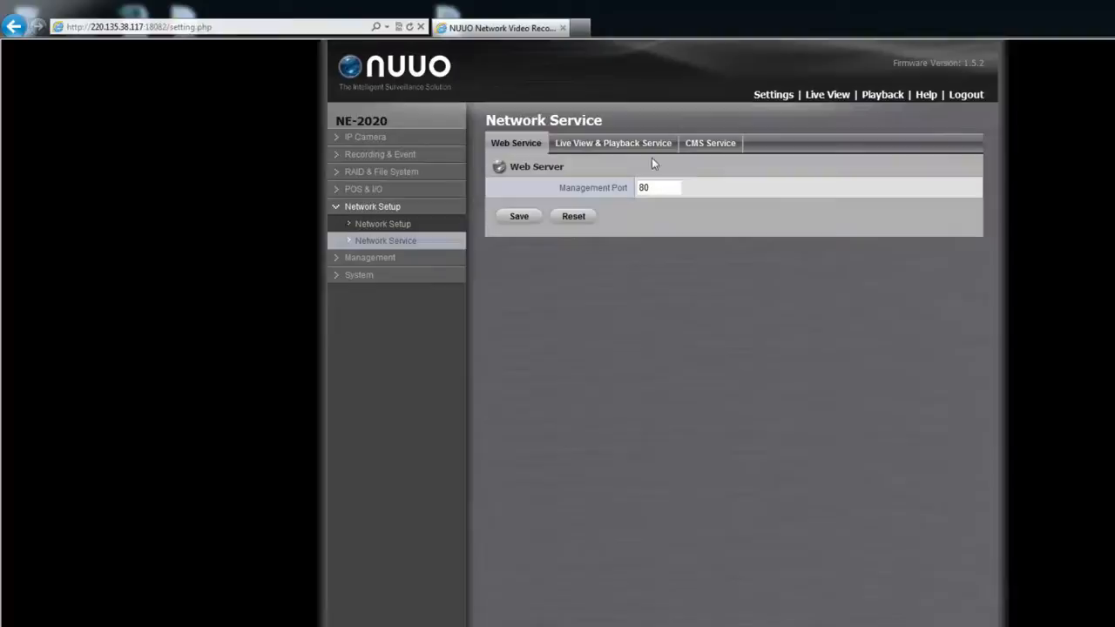
# - Check live streaming port 5150, playback port 5160 and CMS port 5170 settings
pyautogui.click(612, 143)
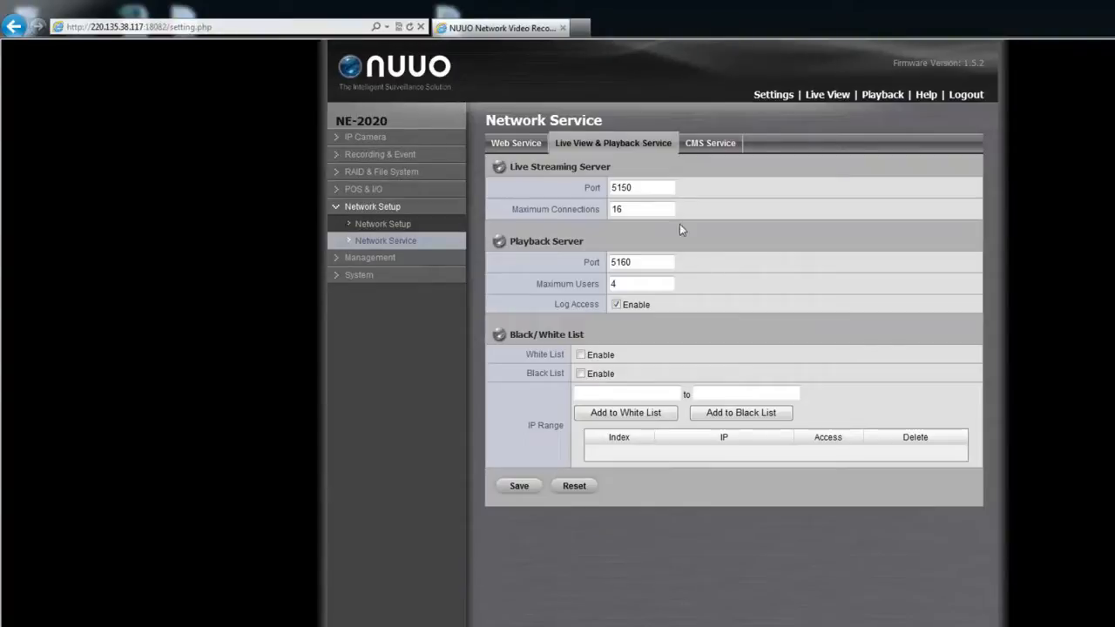
pyautogui.moveTo(657, 261)
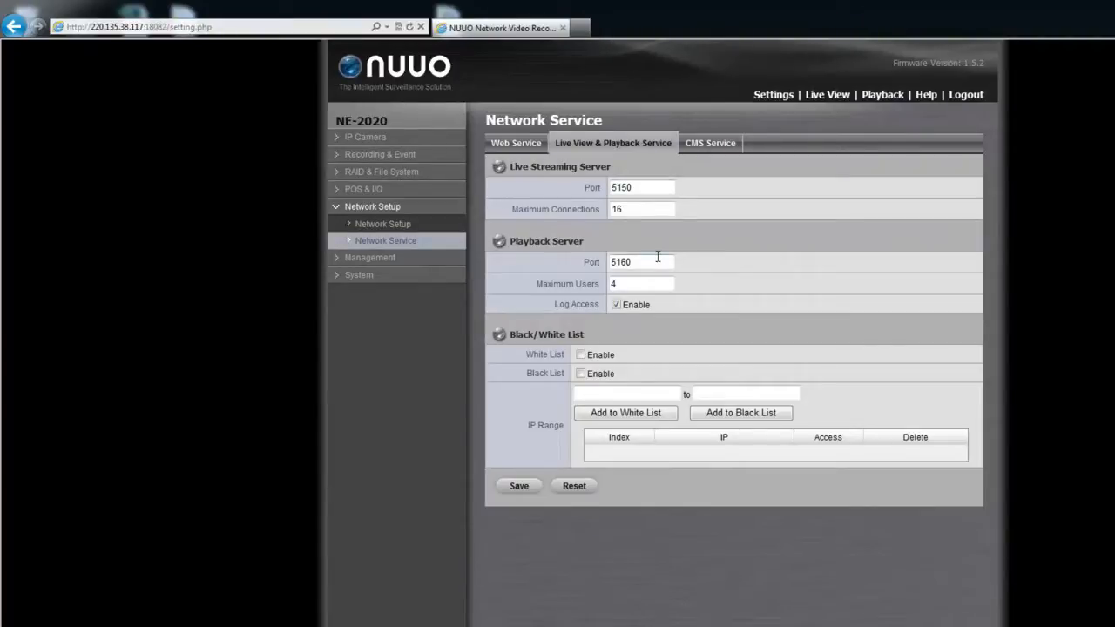
pyautogui.click(710, 143)
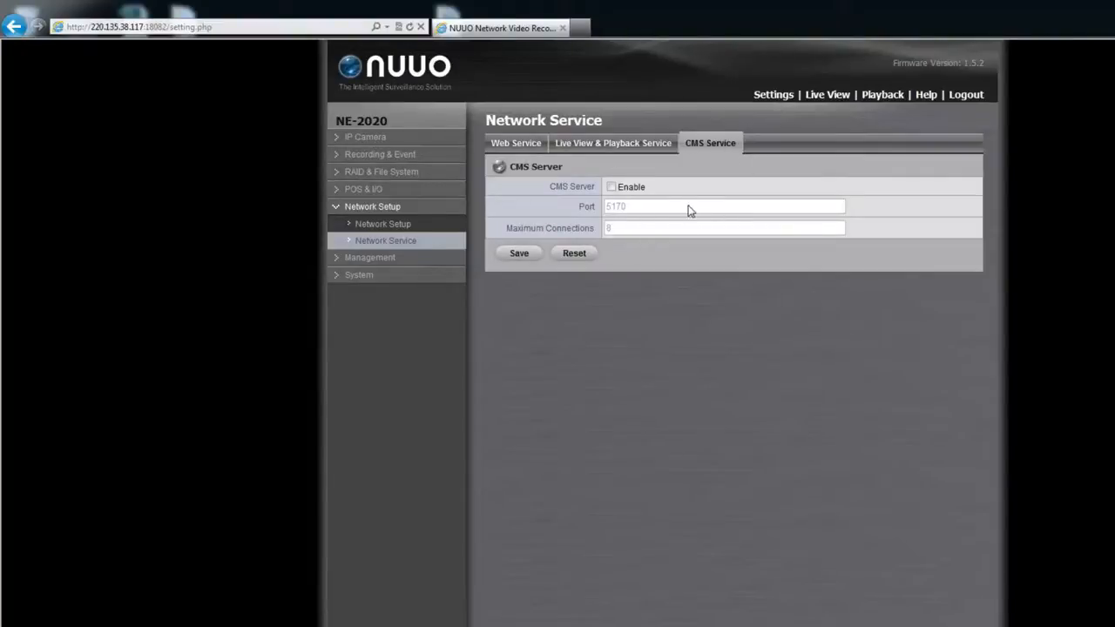
pyautogui.moveTo(714, 228)
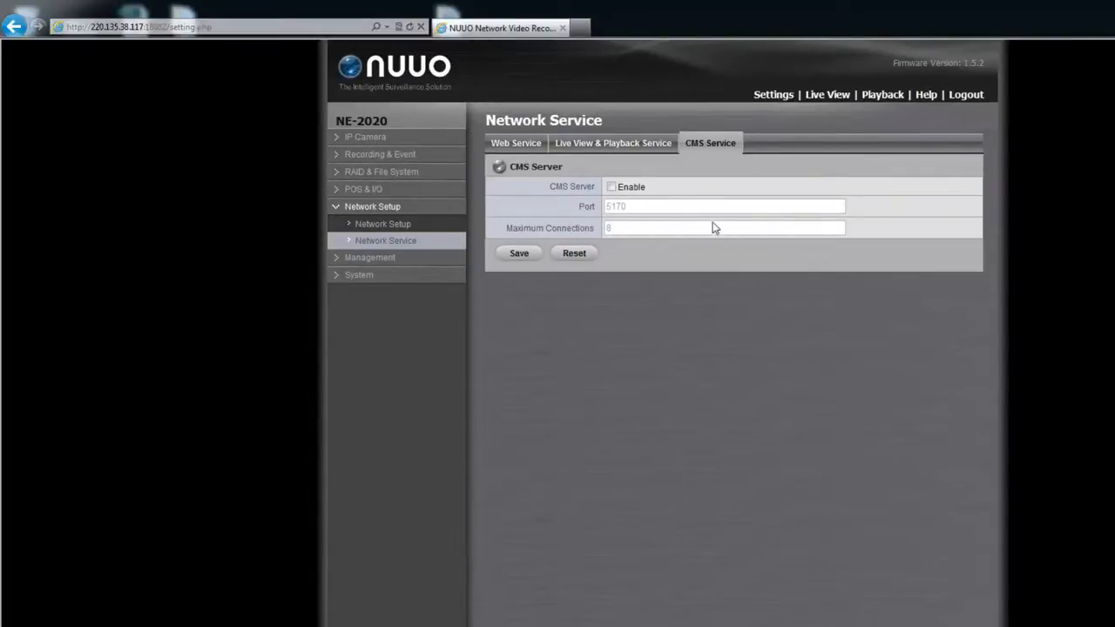
pyautogui.moveTo(713, 217)
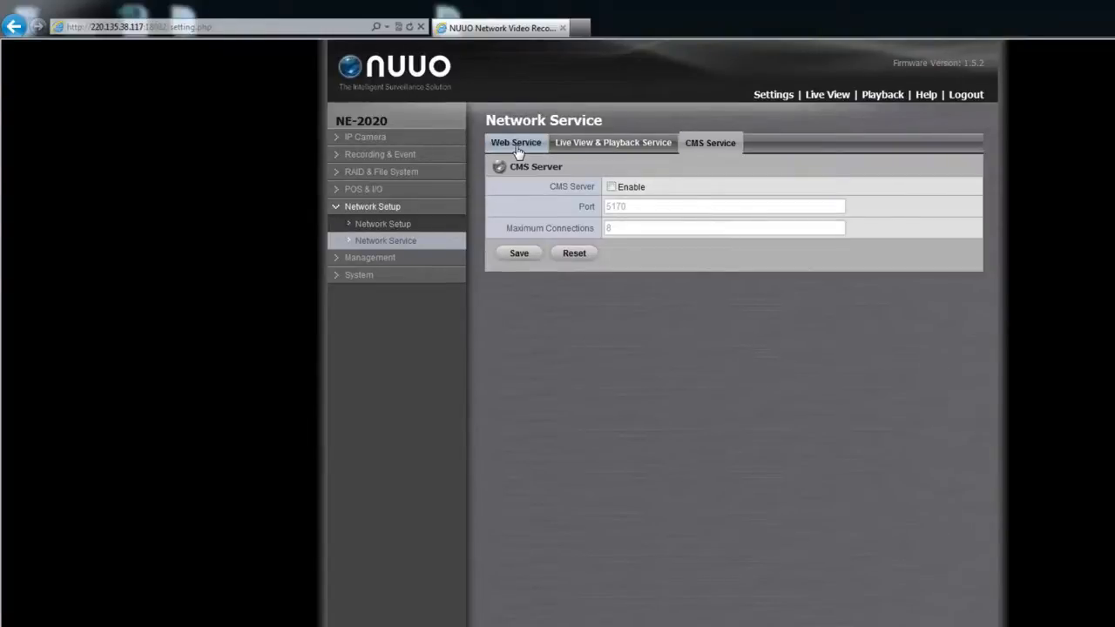
pyautogui.click(516, 143)
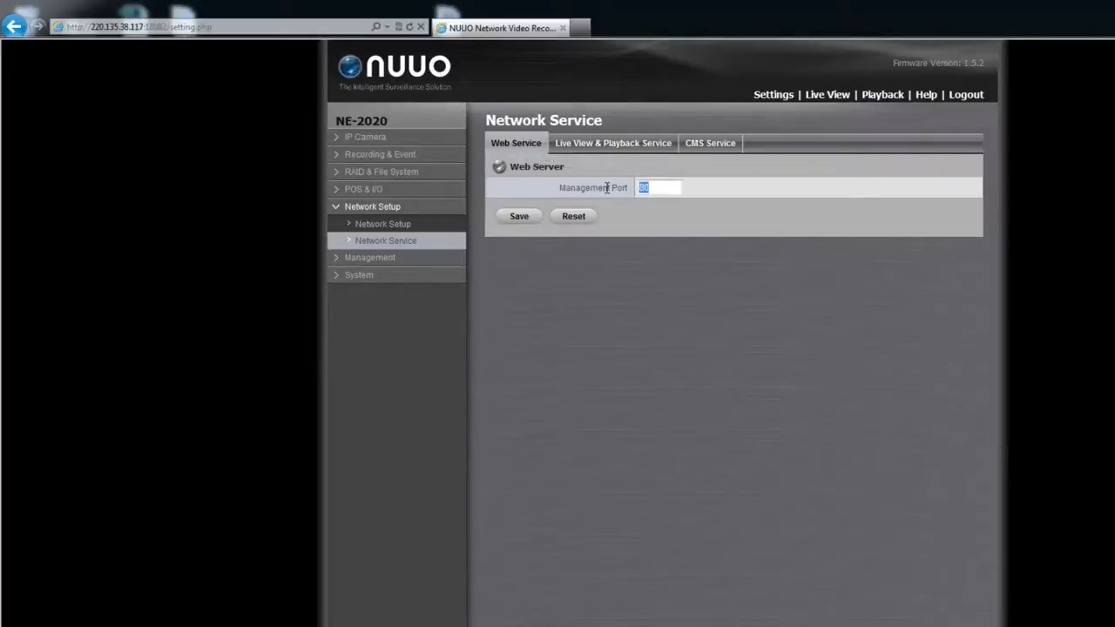
pyautogui.moveTo(697, 212)
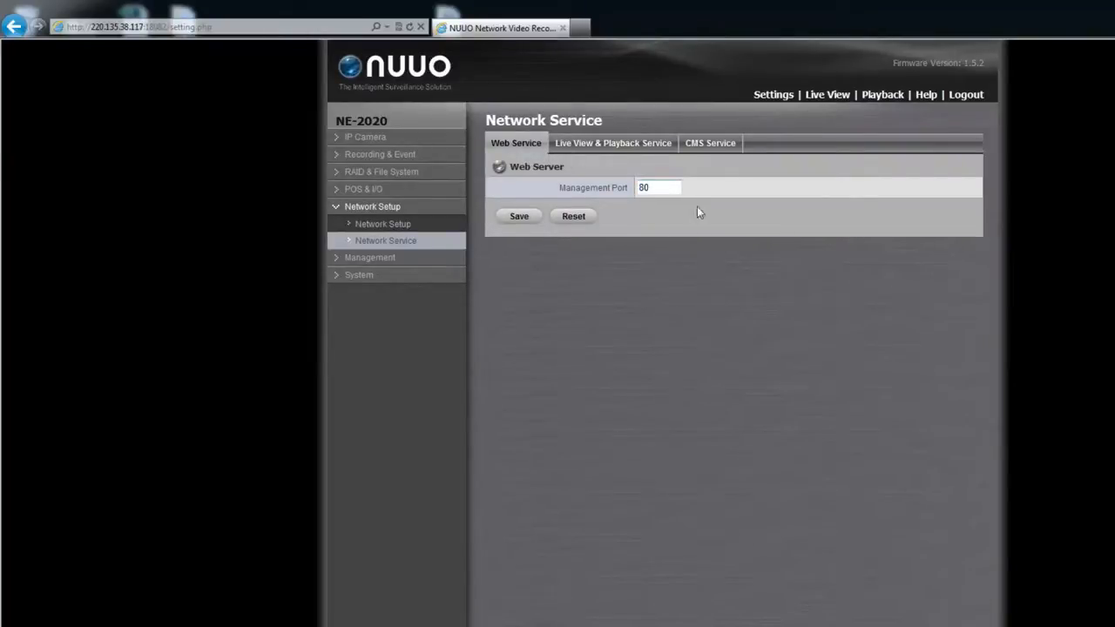
pyautogui.click(612, 143)
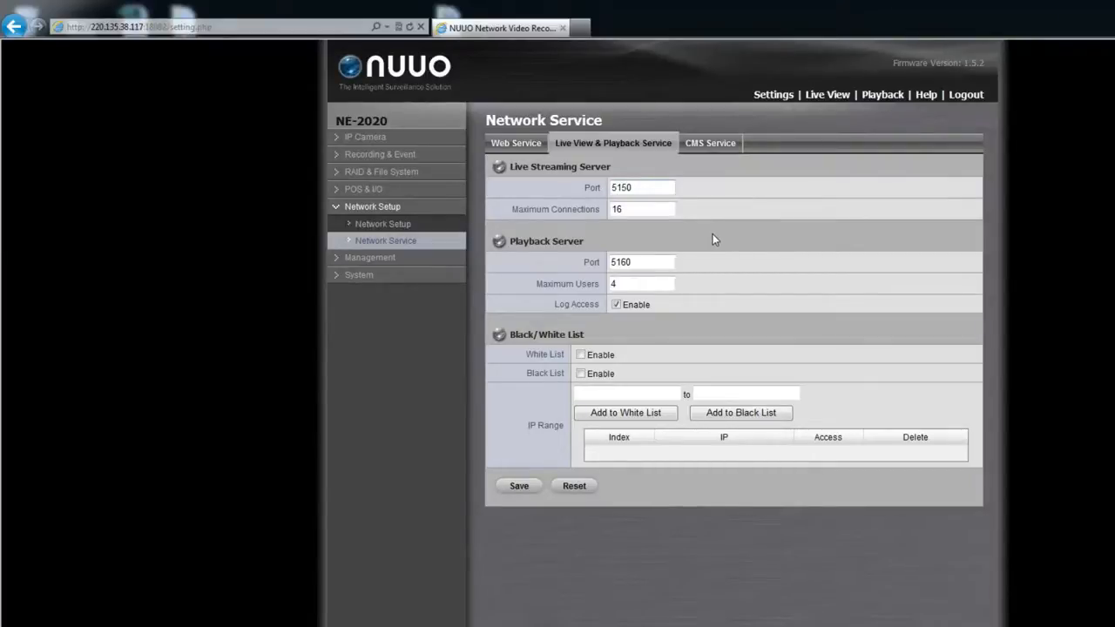
pyautogui.tripleClick(640, 262)
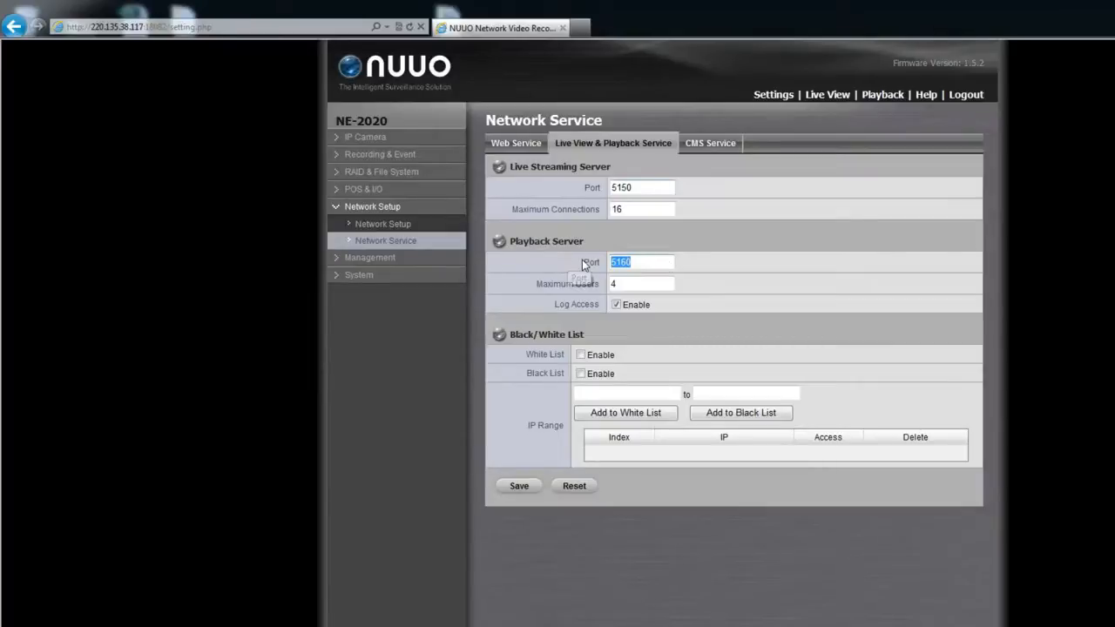
pyautogui.click(712, 271)
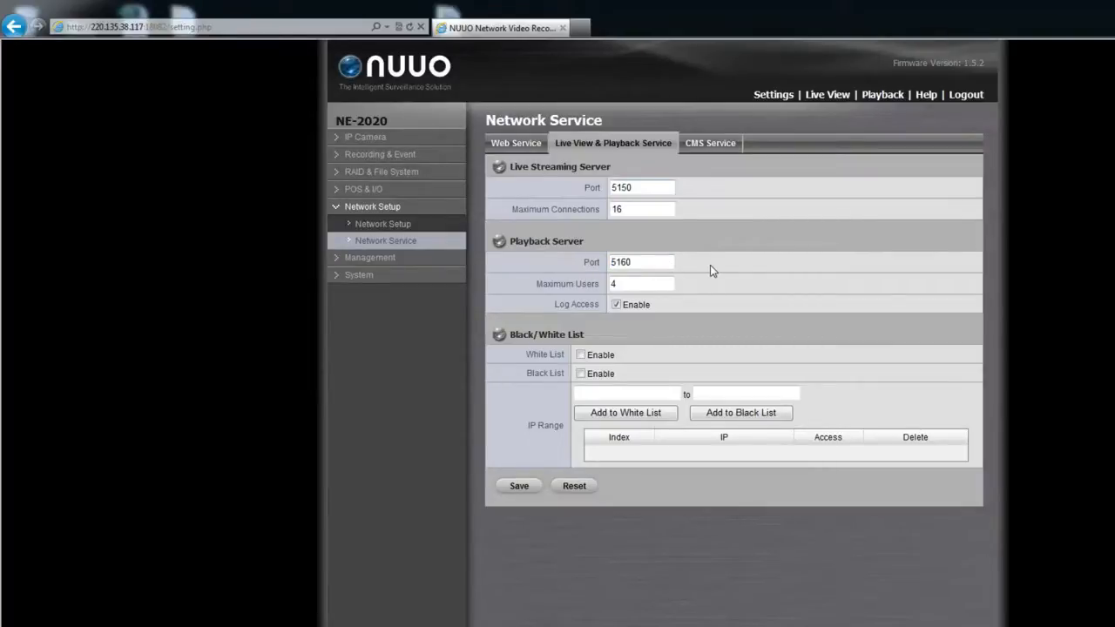
pyautogui.click(710, 143)
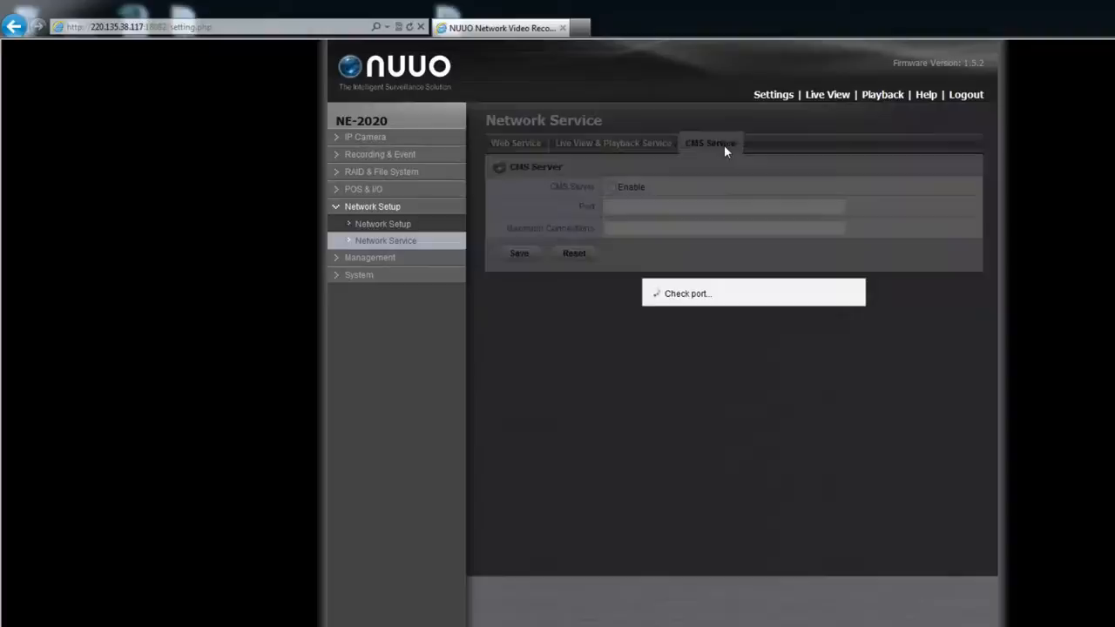
# - Enable the CMS server and select its port value 5170
pyautogui.click(612, 186)
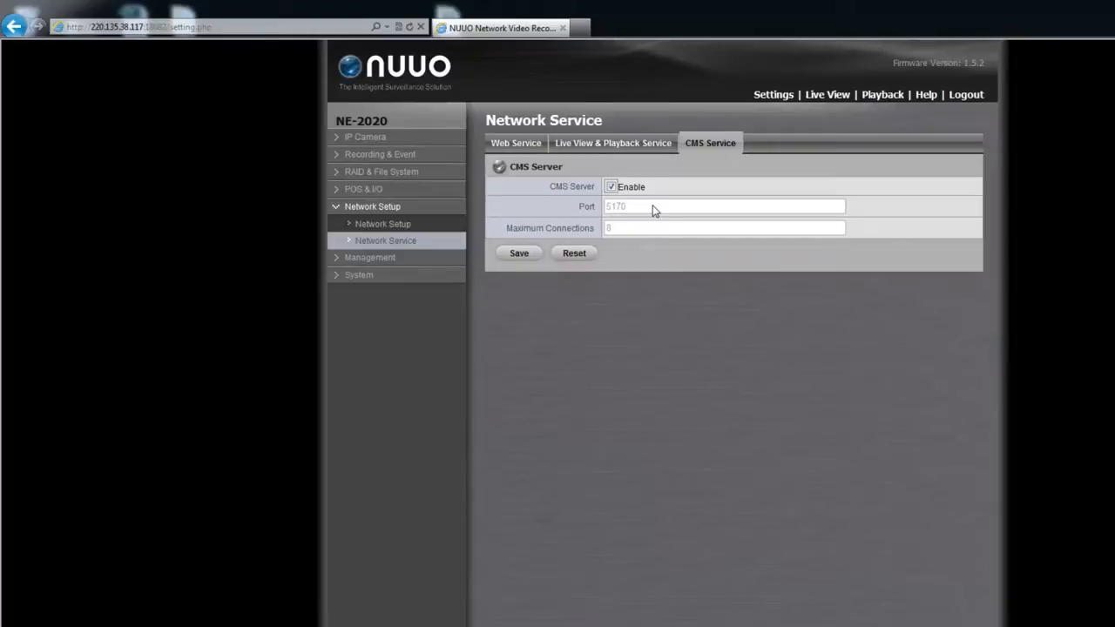
pyautogui.tripleClick(723, 206)
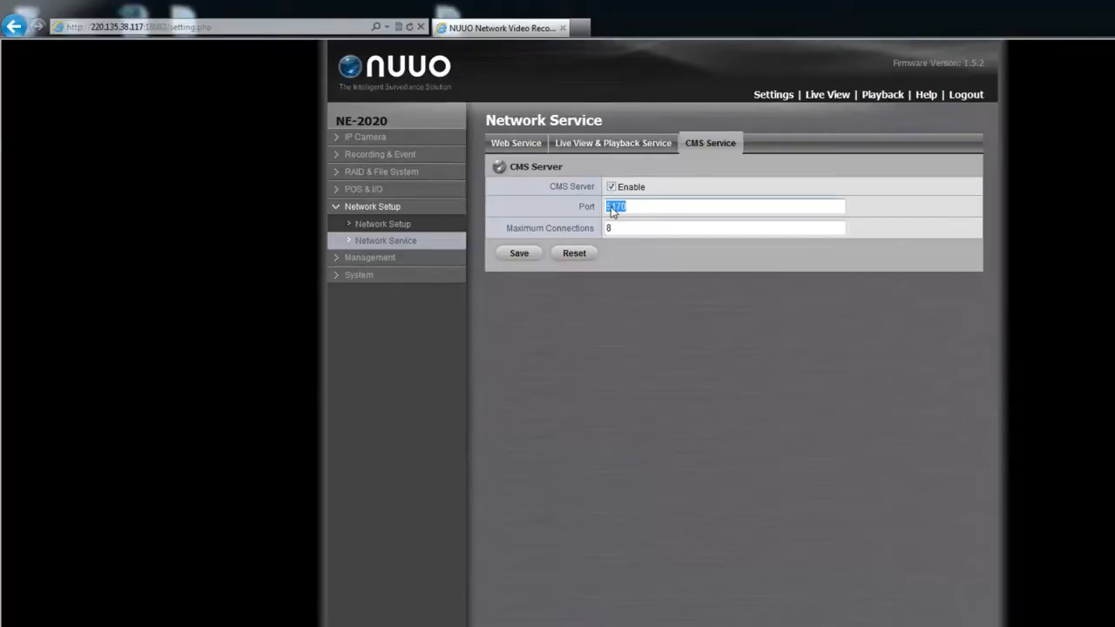
pyautogui.moveTo(695, 291)
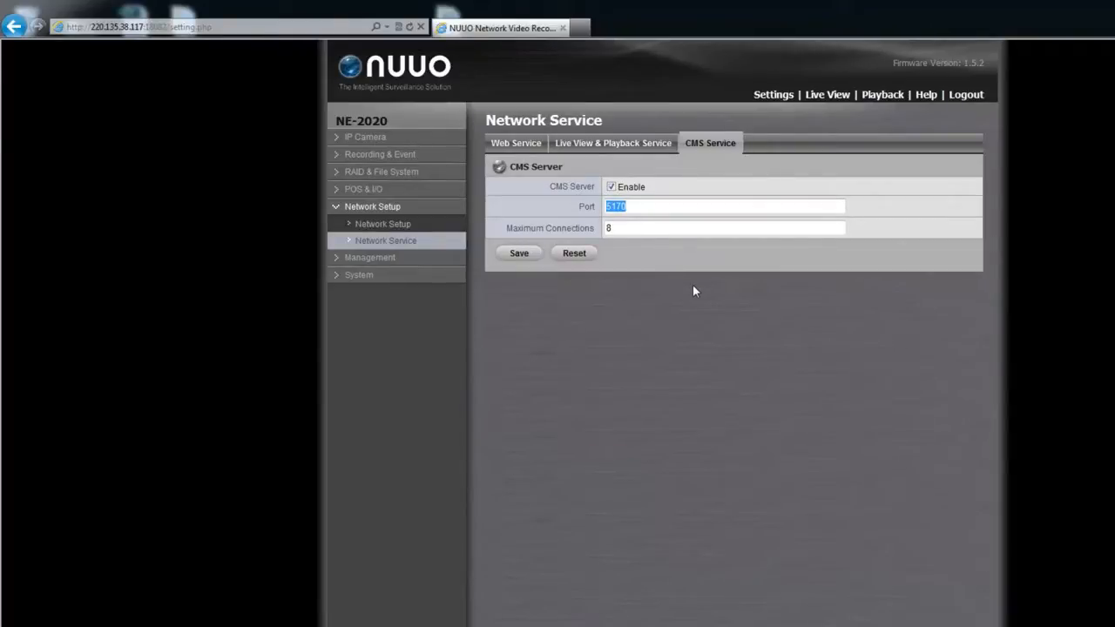